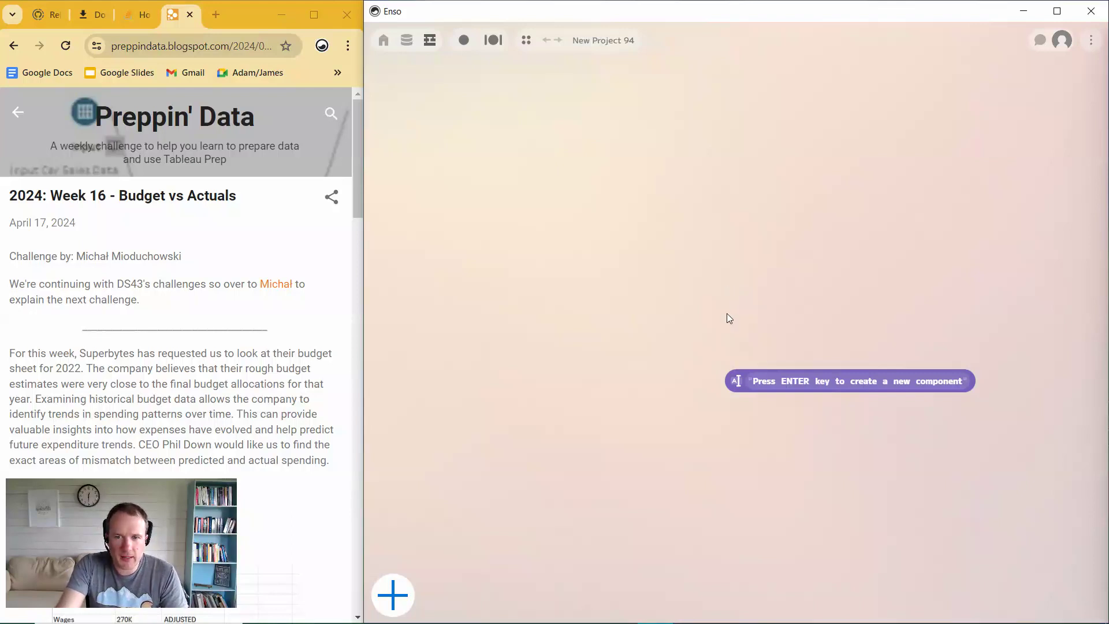
{"action": "mouse_move", "coordinate": [730, 321]}
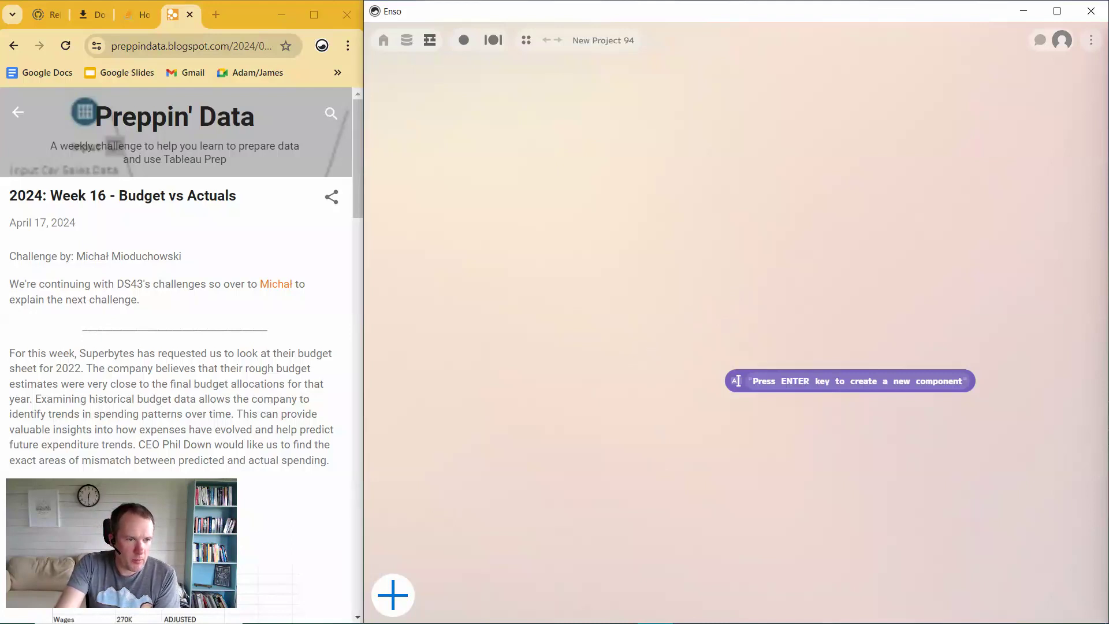
Step: Point a Data.read component at the Budget Data 2022 (Beginner).xlsx workbook
{"action": "scroll", "scroll_direction": "down", "scroll_amount": 3}
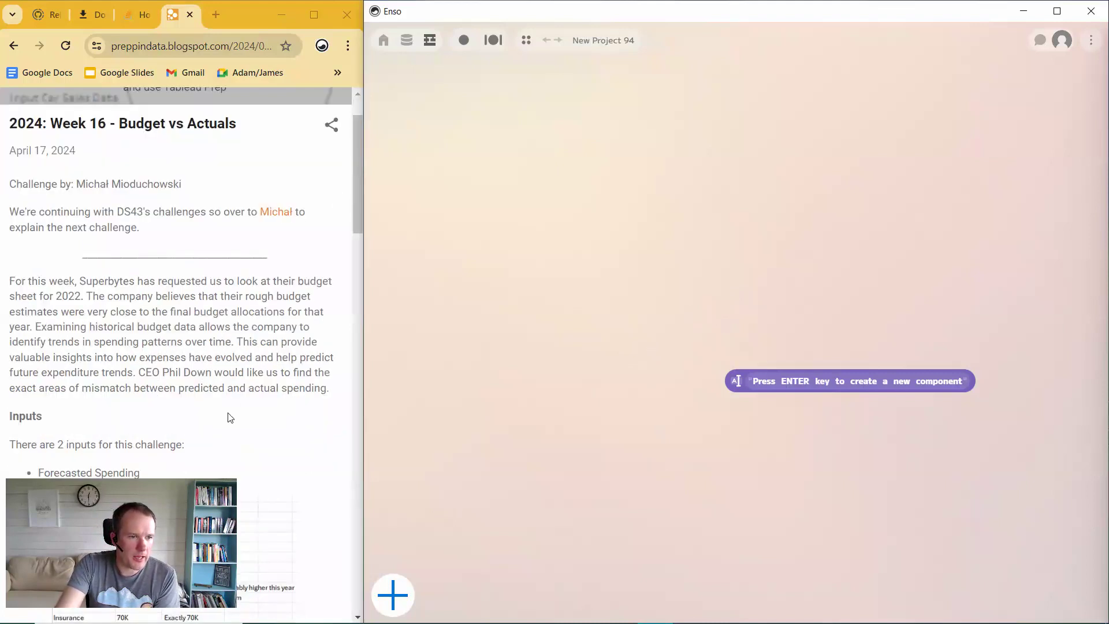
{"action": "scroll", "scroll_direction": "down", "scroll_amount": 3}
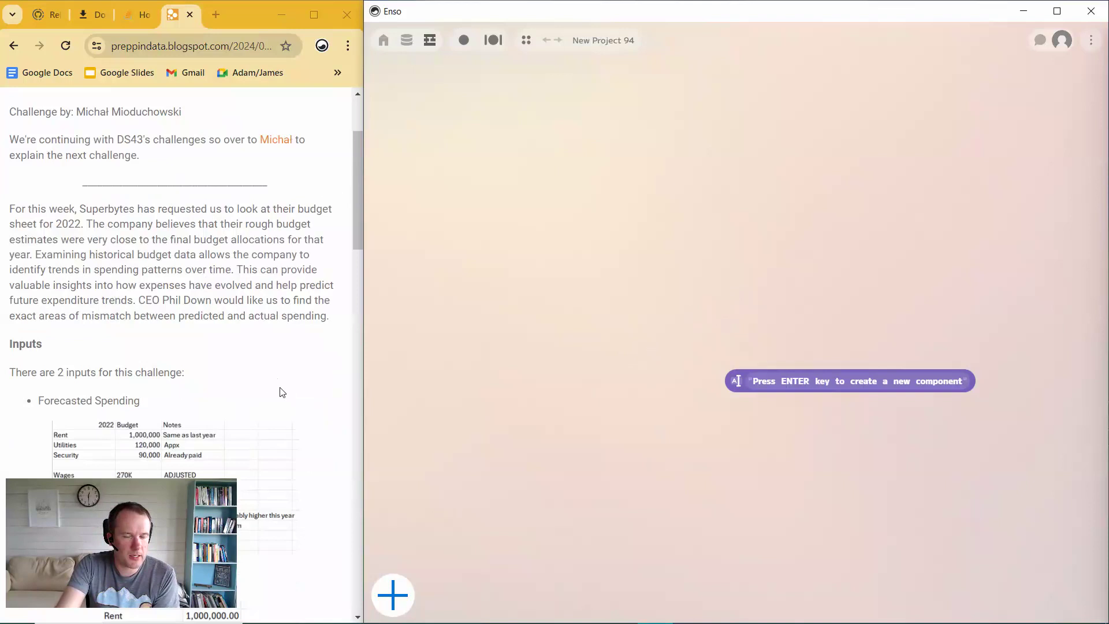
{"action": "scroll", "scroll_direction": "down", "scroll_amount": 3}
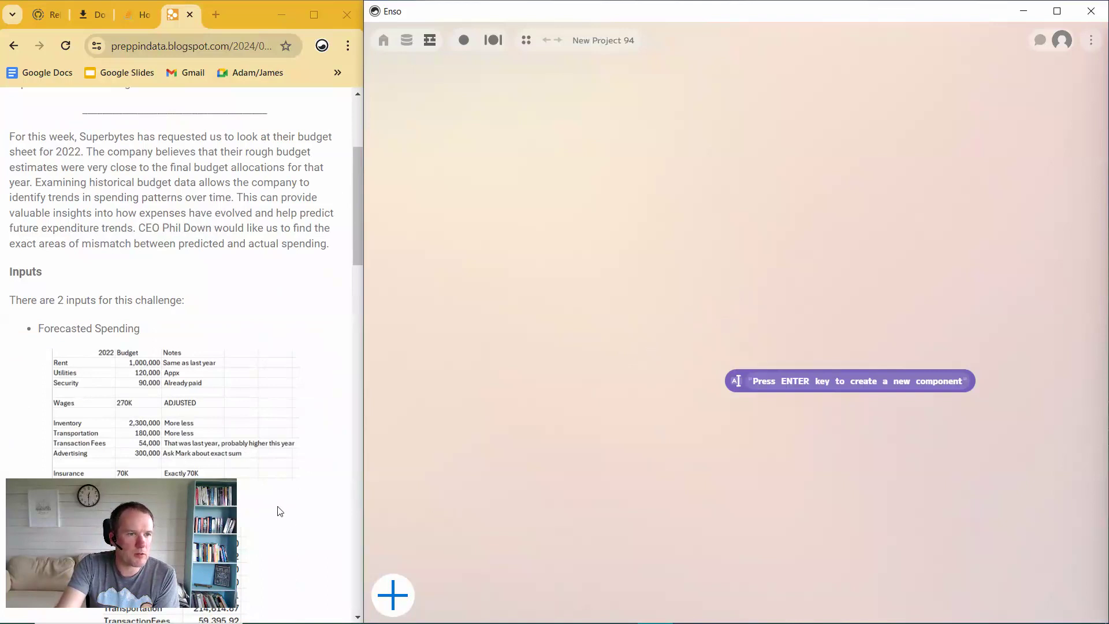
{"action": "scroll", "scroll_direction": "down", "scroll_amount": 3}
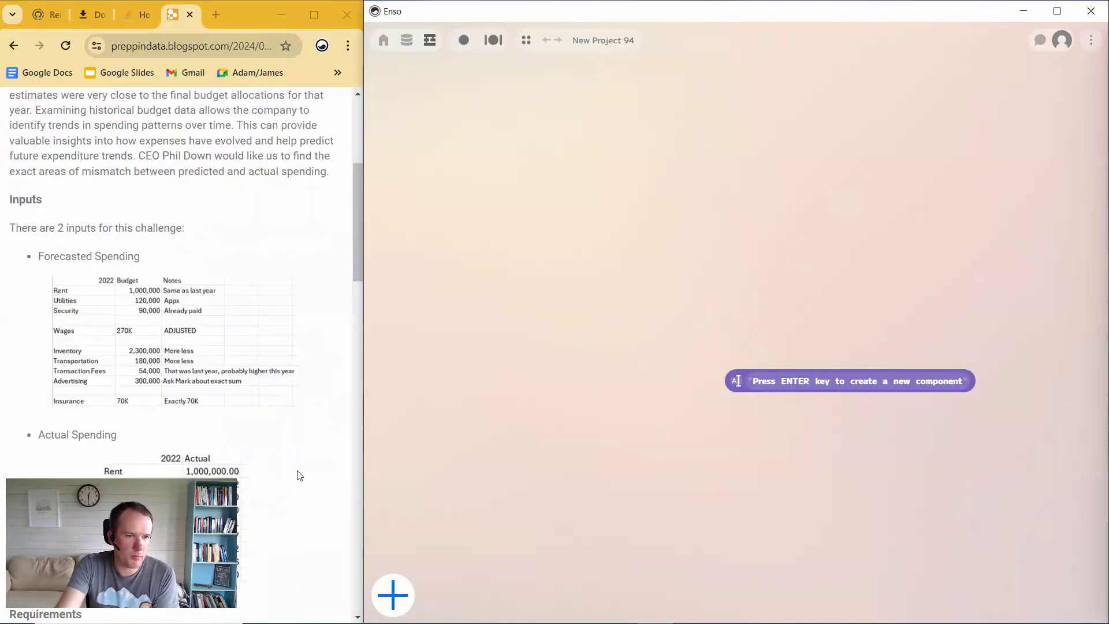
{"action": "mouse_move", "coordinate": [243, 560]}
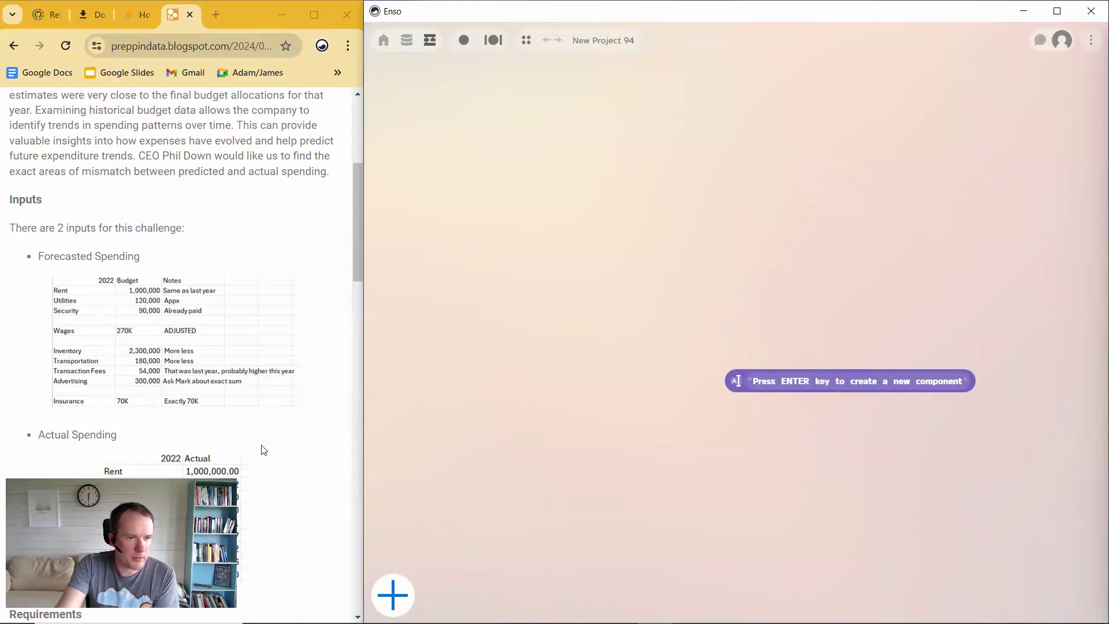
{"action": "mouse_move", "coordinate": [162, 409]}
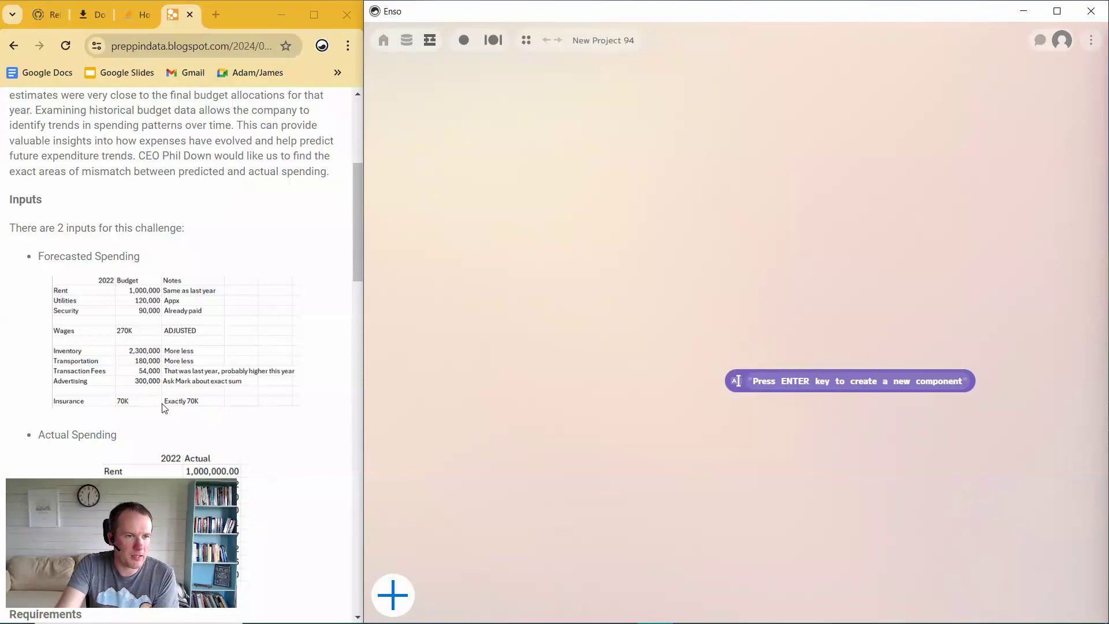
{"action": "scroll", "scroll_direction": "down", "scroll_amount": 3}
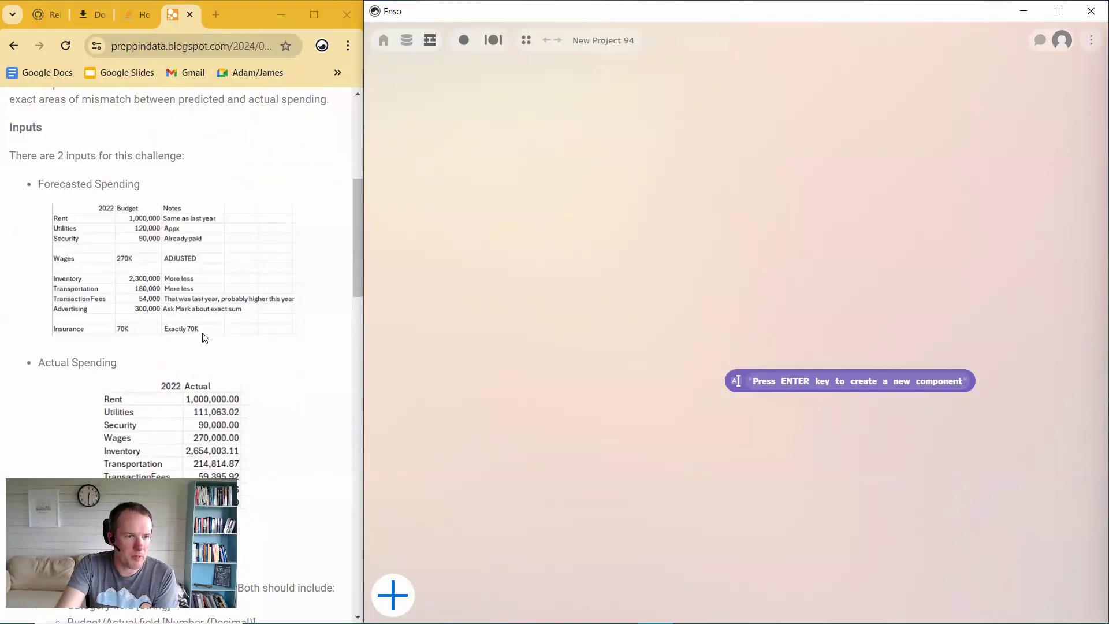
{"action": "scroll", "scroll_direction": "down", "scroll_amount": 3}
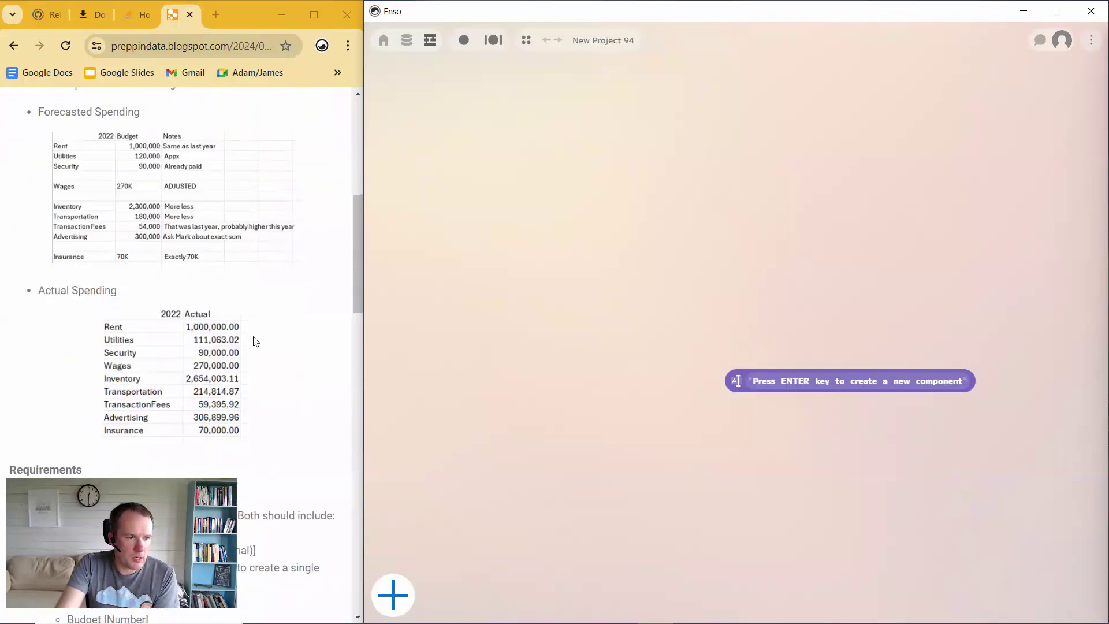
{"action": "scroll", "scroll_direction": "down", "scroll_amount": 3}
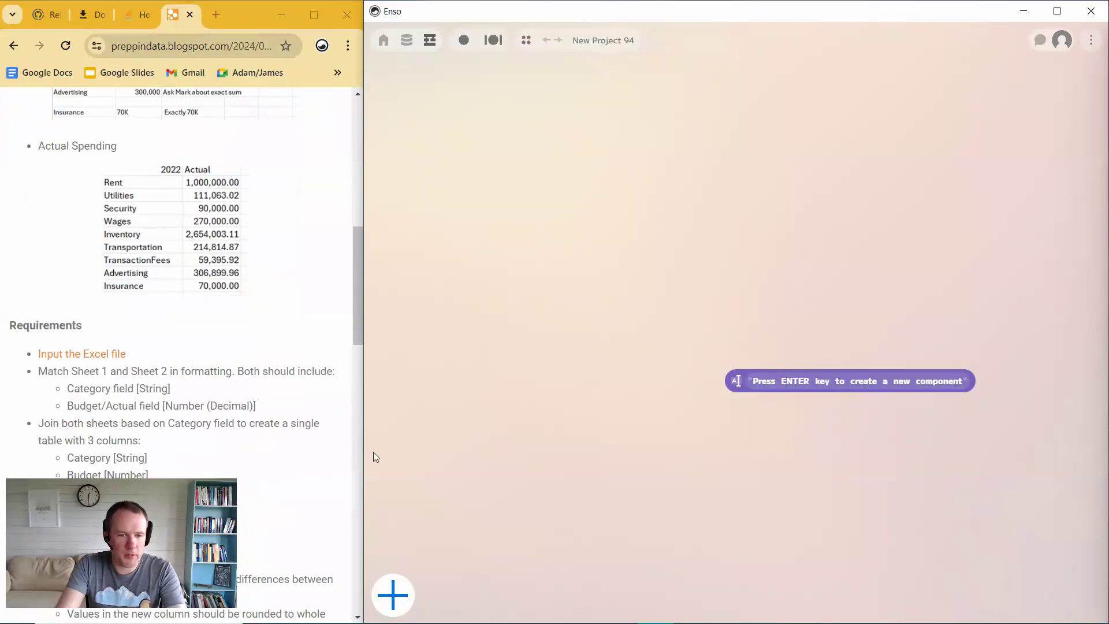
{"action": "left_click", "coordinate": [393, 595]}
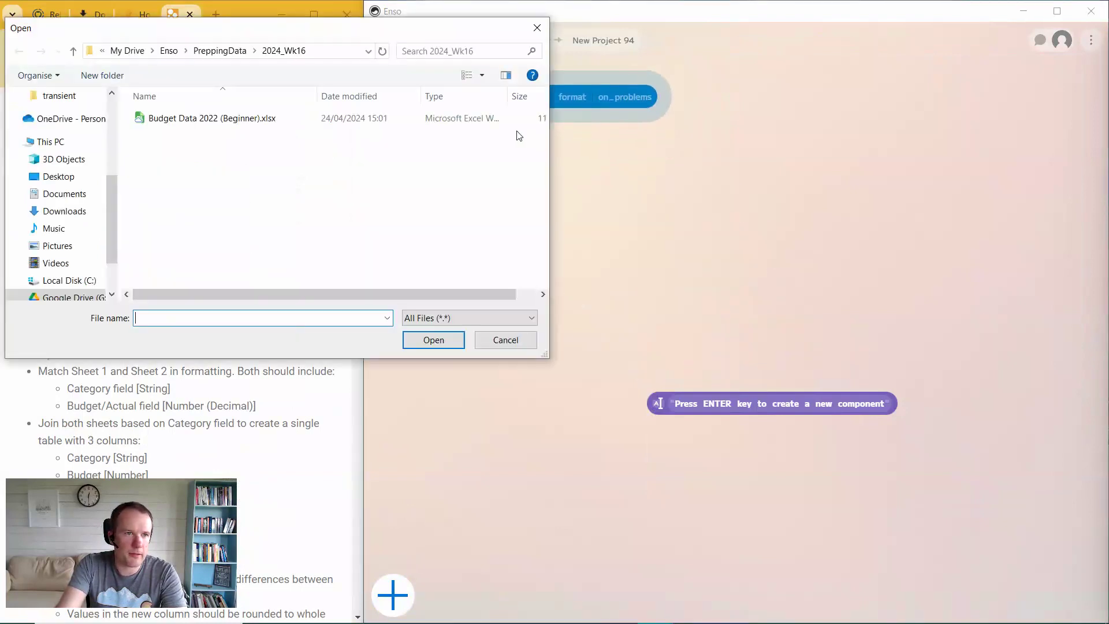
{"action": "left_click", "coordinate": [213, 117]}
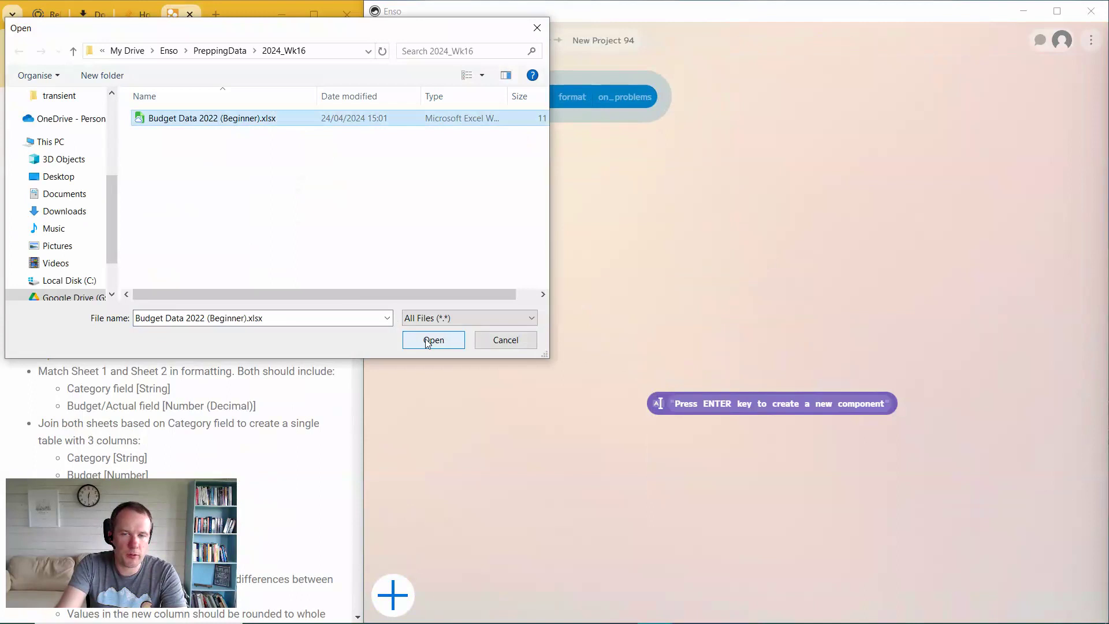
{"action": "left_click", "coordinate": [433, 340]}
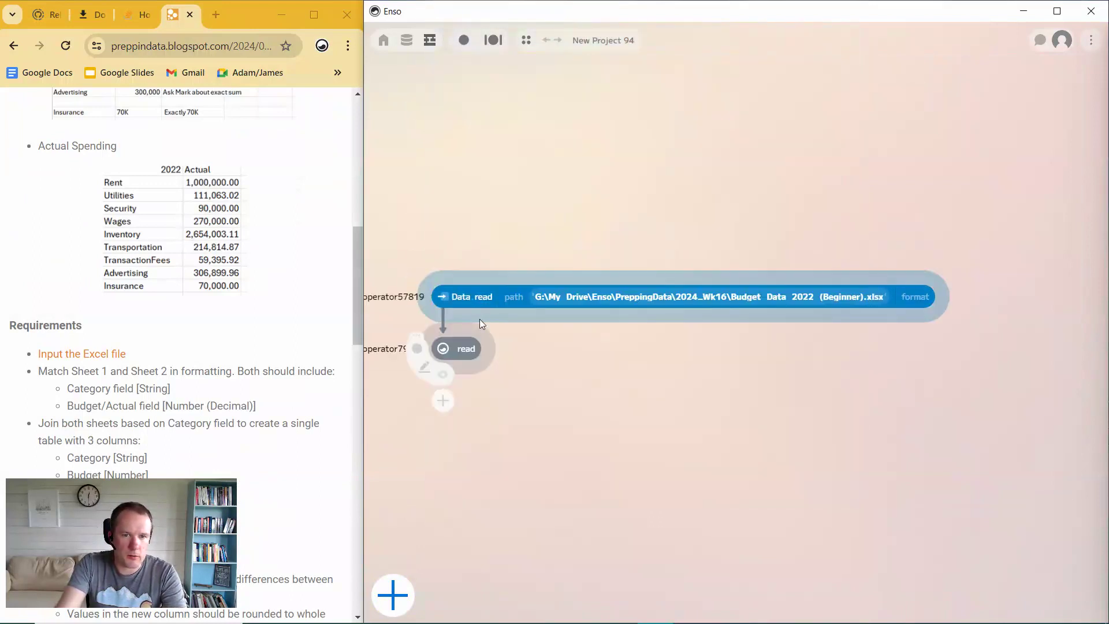
Step: Choose the Budget sheet in the read node's query dropdown
{"action": "left_click", "coordinate": [465, 348]}
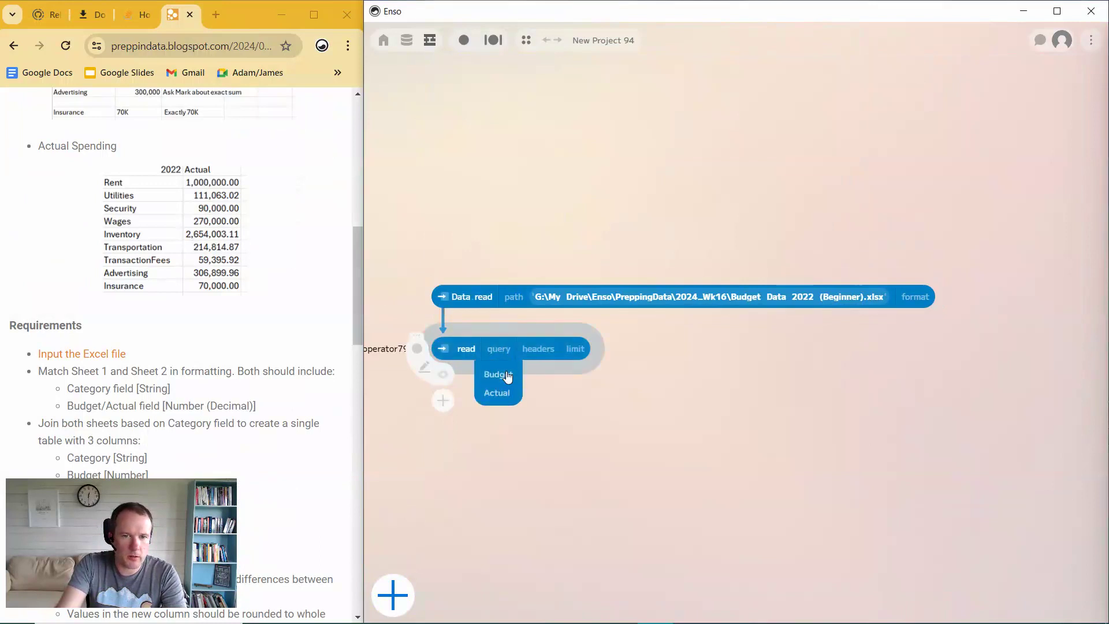
{"action": "left_click", "coordinate": [495, 375]}
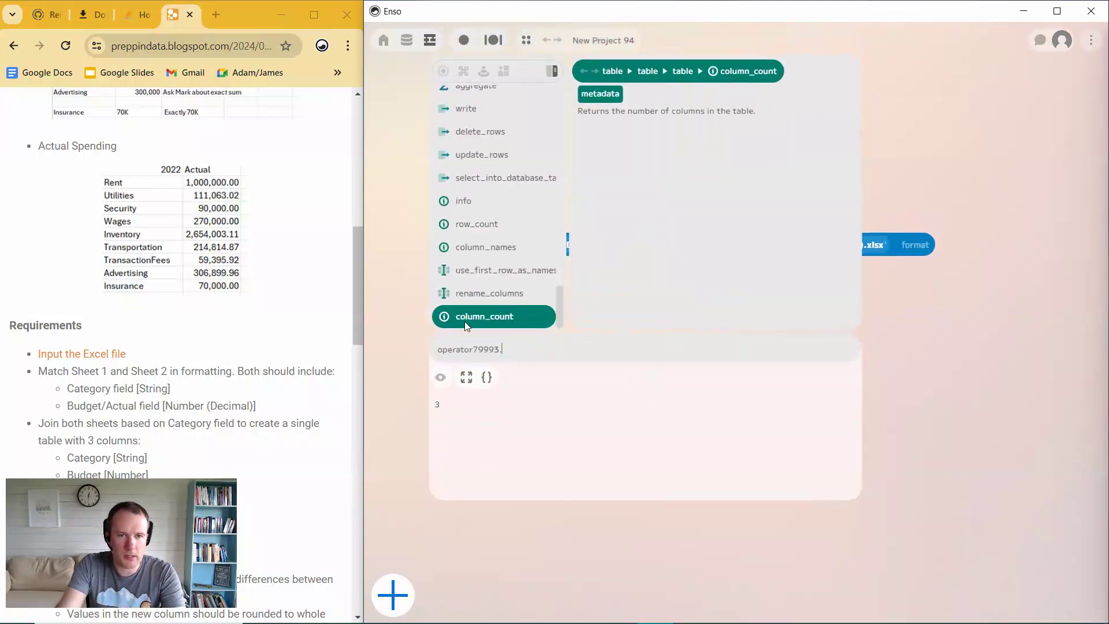
Step: Add use_first_row_as_names and remove_columns for Notes, previewing 12 category rows
{"action": "left_click", "coordinate": [504, 271]}
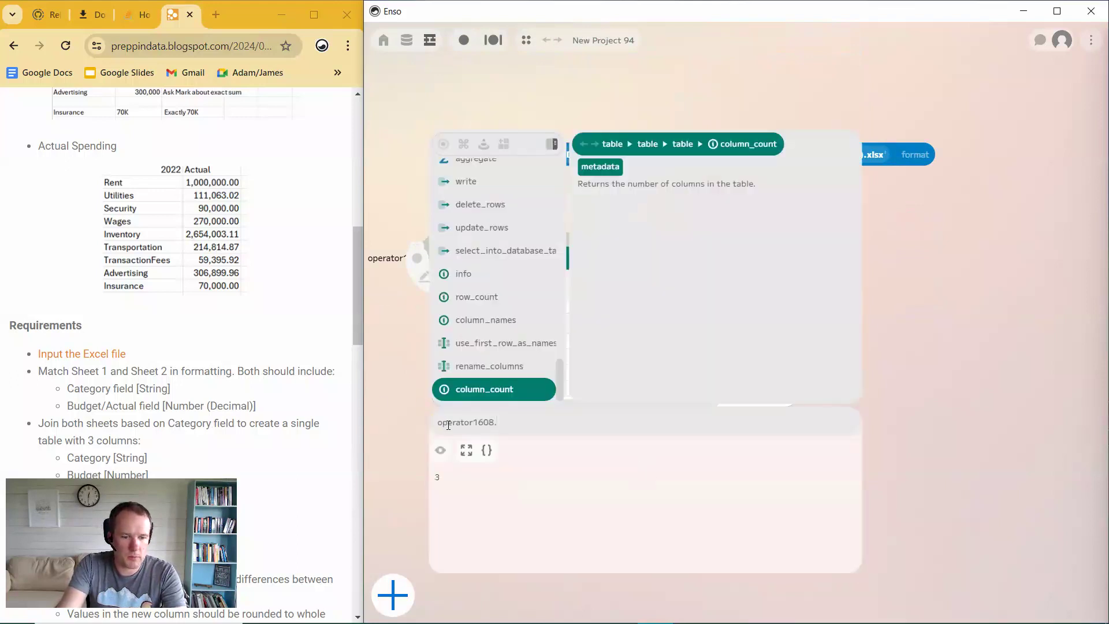
{"action": "type", "text": "re"}
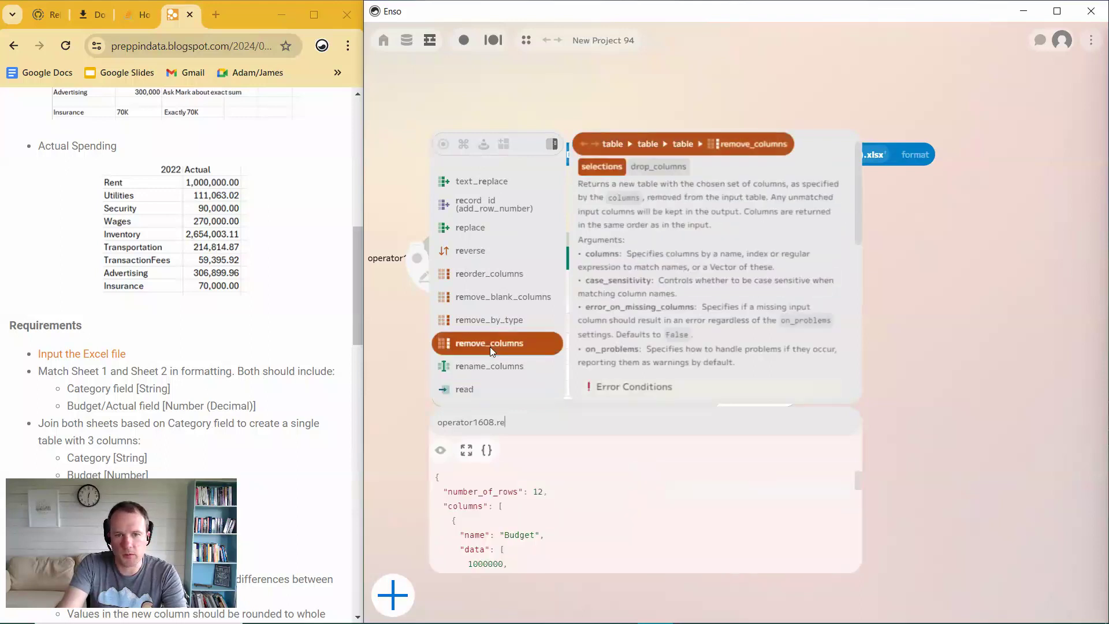
{"action": "left_click", "coordinate": [489, 343]}
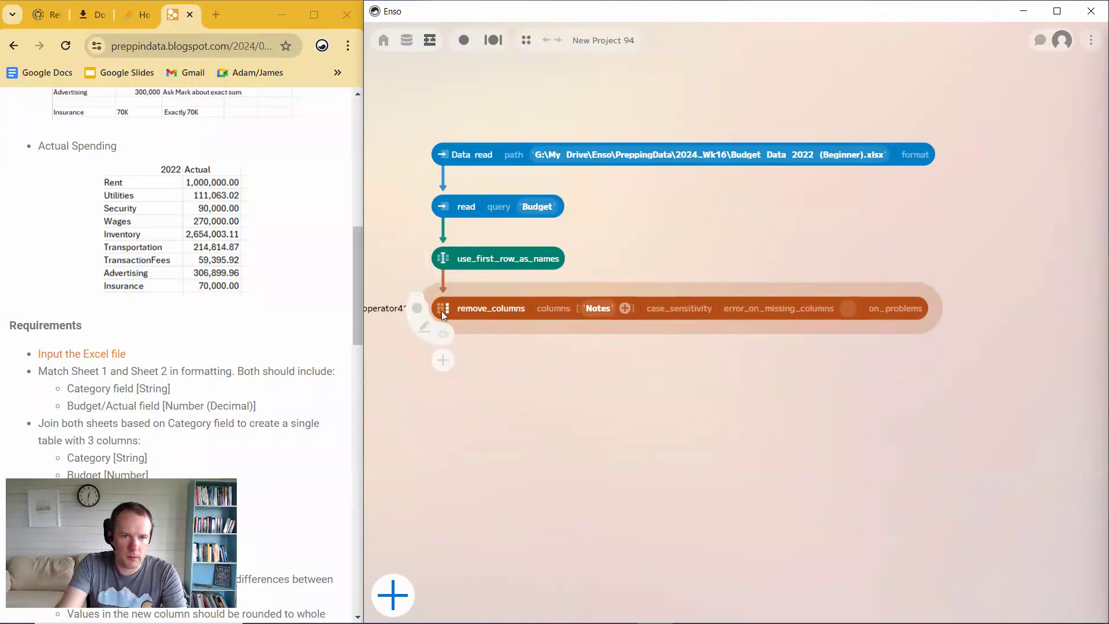
{"action": "left_click", "coordinate": [443, 330]}
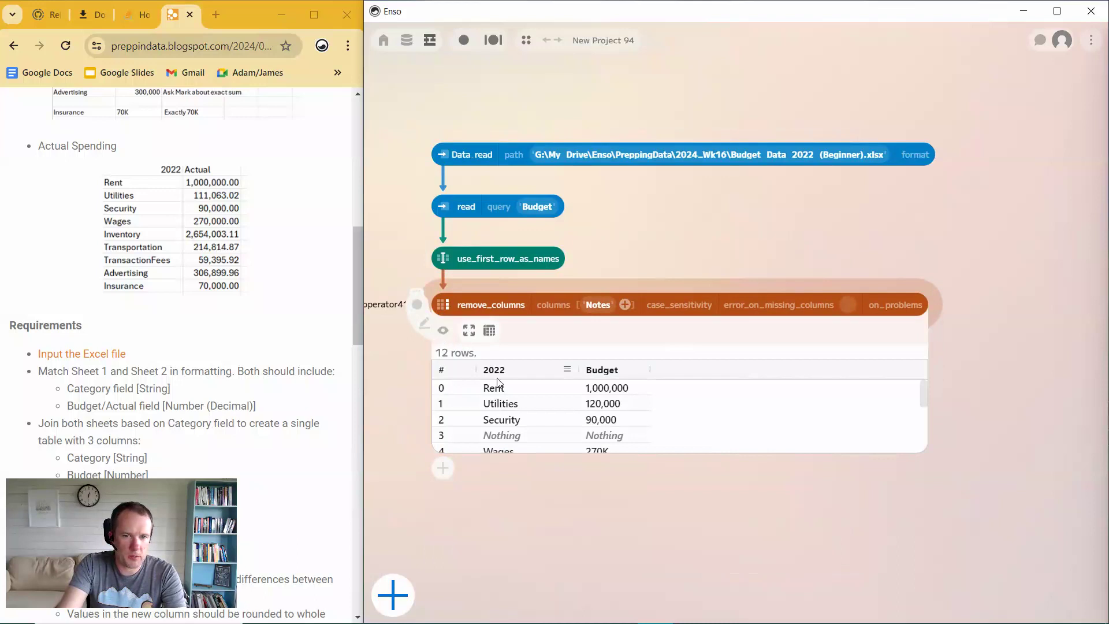
Step: Add a rename_columns step mapping the 2022 column to Category
{"action": "left_click", "coordinate": [443, 331]}
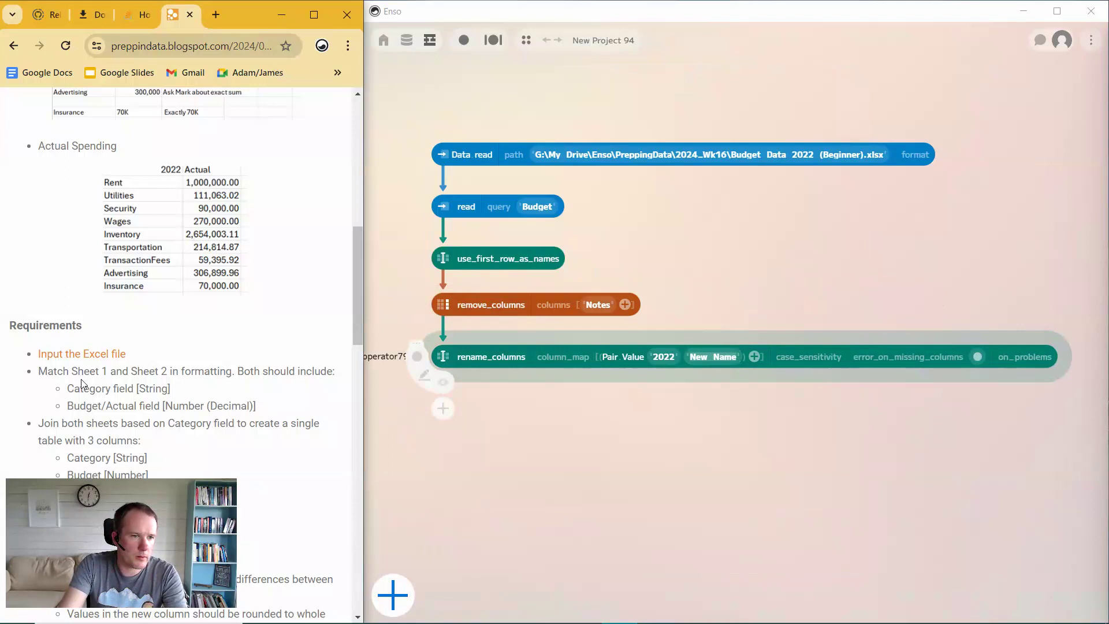
{"action": "double_click", "coordinate": [88, 388]}
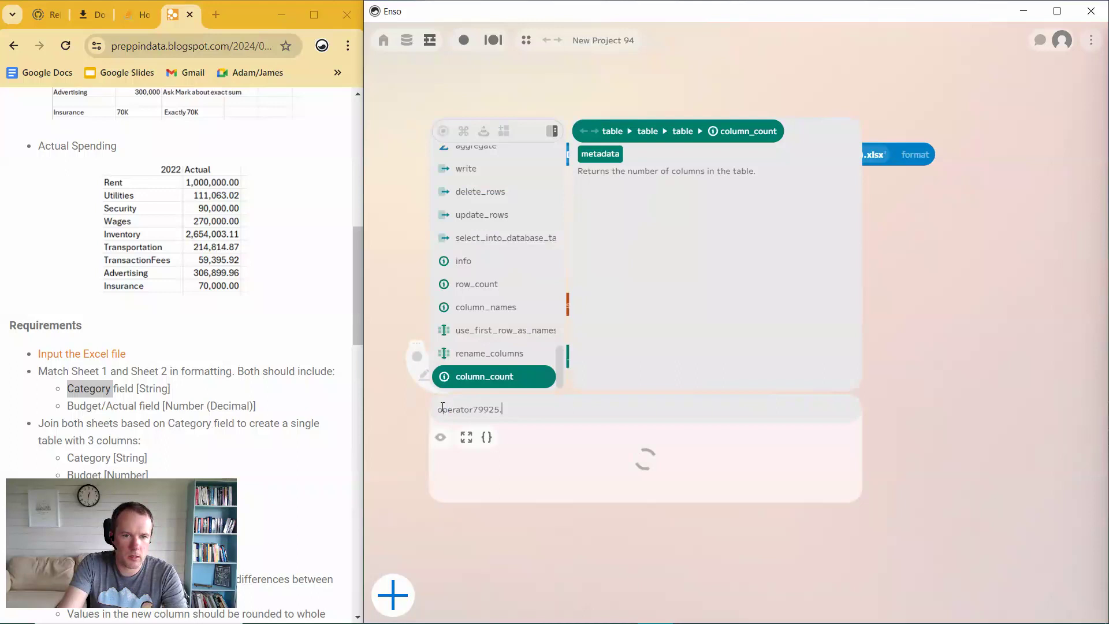
Step: Add a filter on Category using the Not Nothing condition
{"action": "type", "text": "fi"}
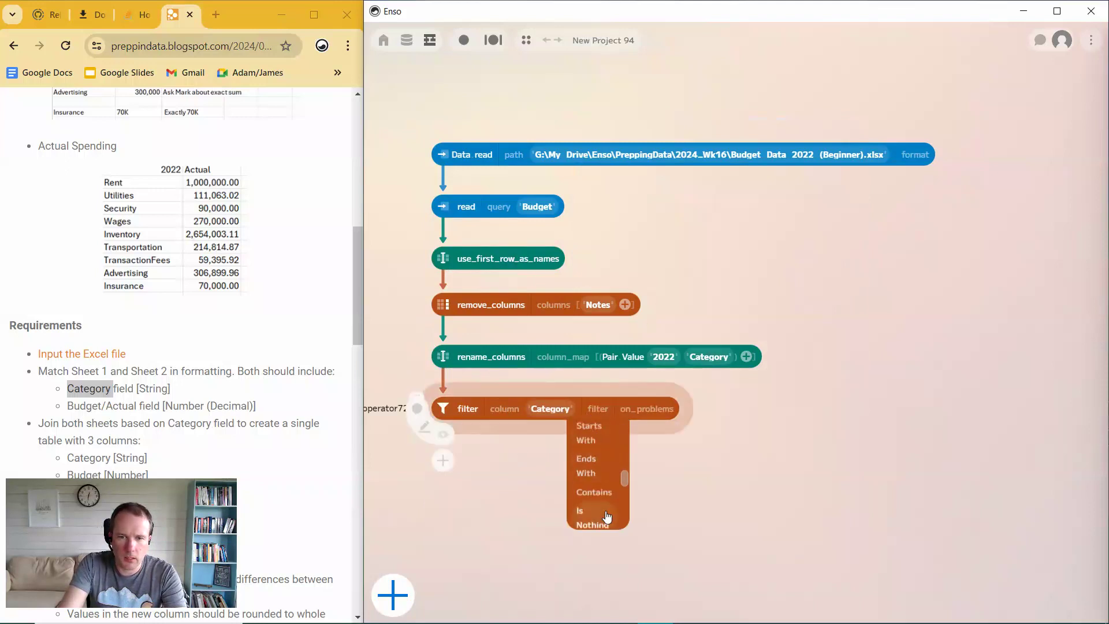
{"action": "left_click", "coordinate": [592, 516]}
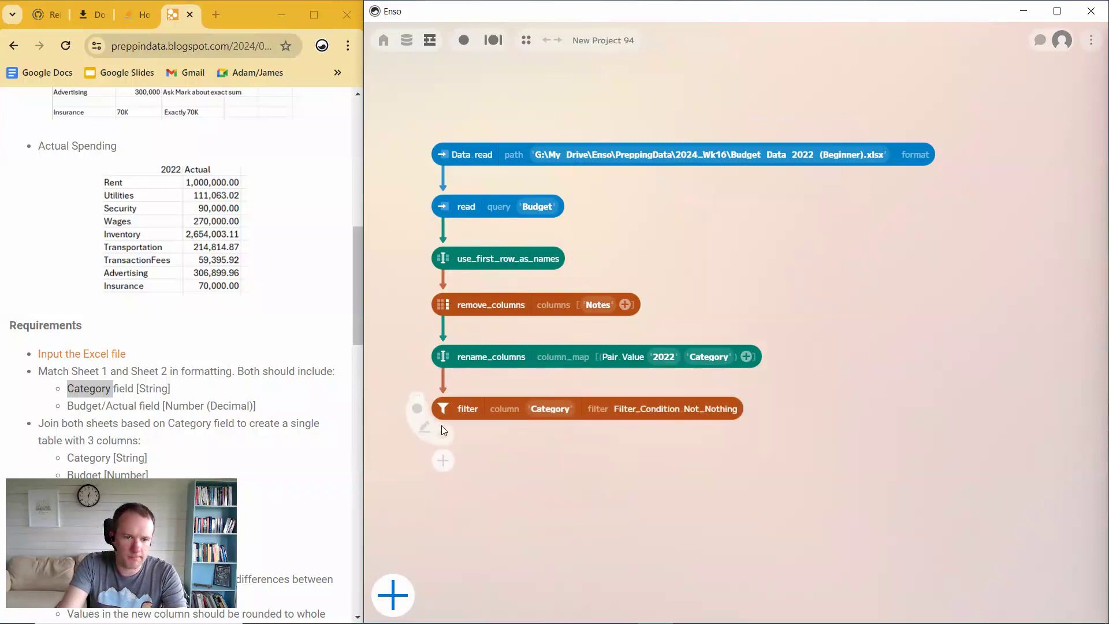
{"action": "left_click", "coordinate": [417, 409]}
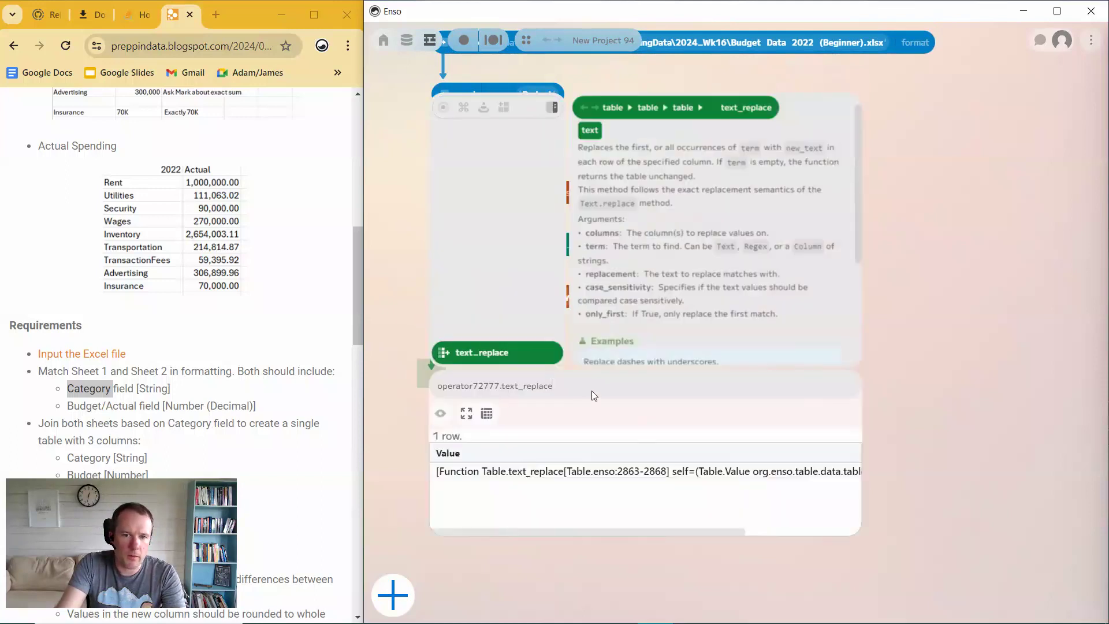
Step: Set text_replace columns to ["Budget"], term "K" and new_text "000"
{"action": "type", "text": "[\""}
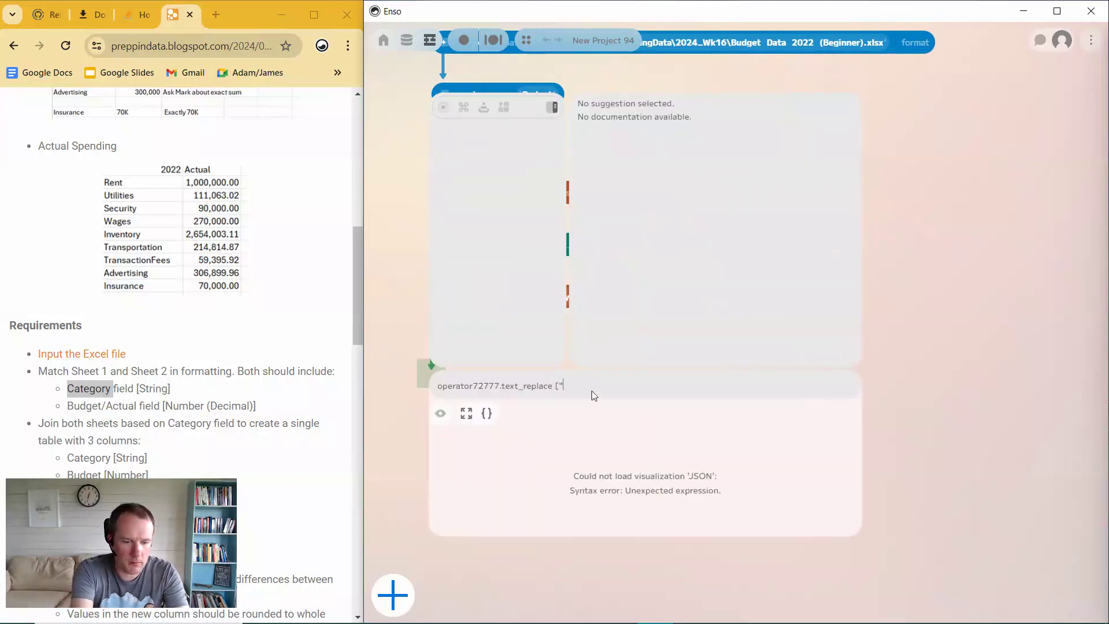
{"action": "type", "text": "Cat"}
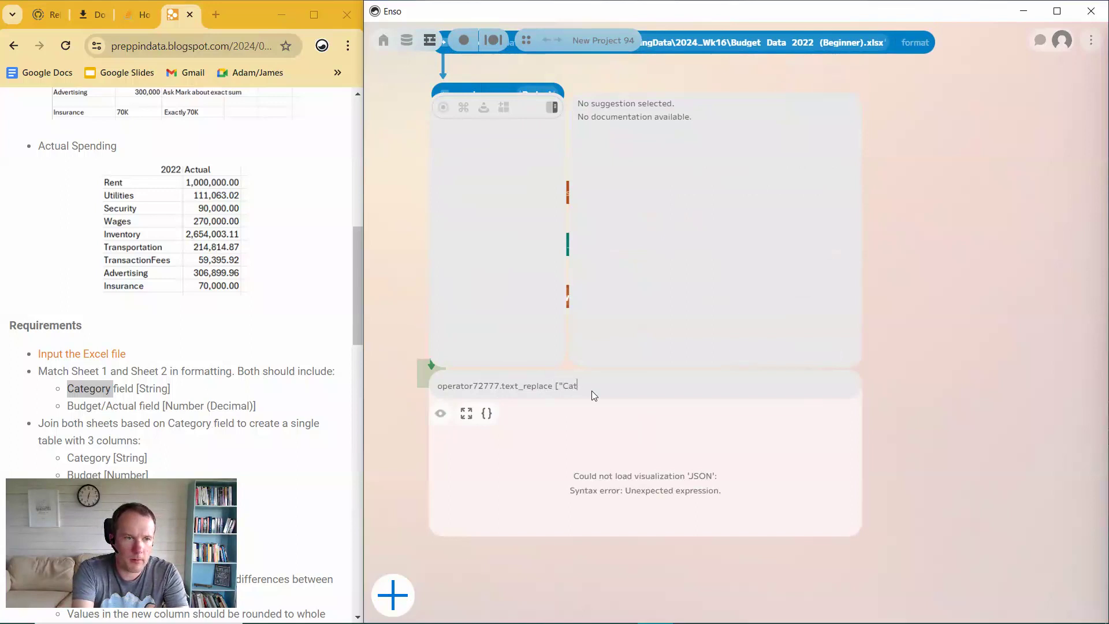
{"action": "key", "text": "Backspace"}
{"action": "type", "text": "Budge"}
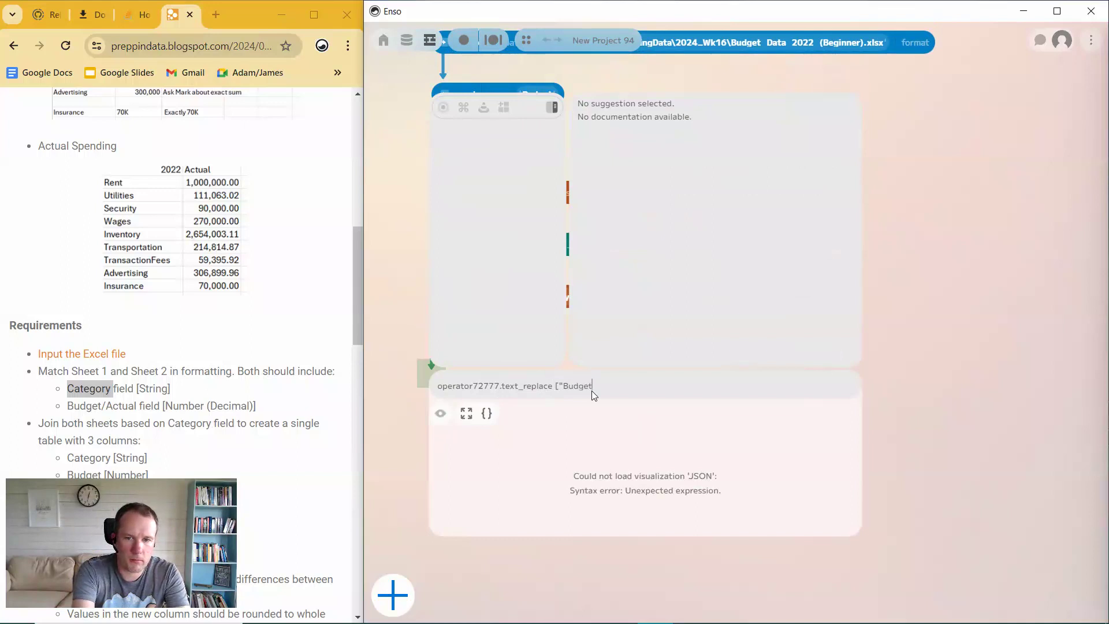
{"action": "type", "text": "\"]"}
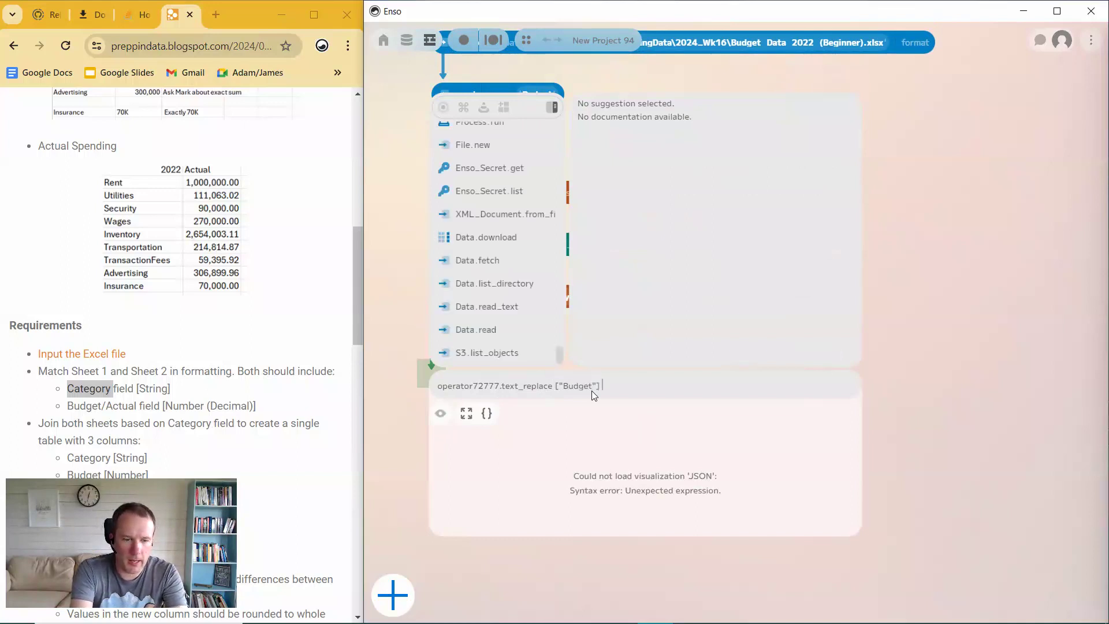
{"action": "type", "text": "\"K\" new_text \"000\""}
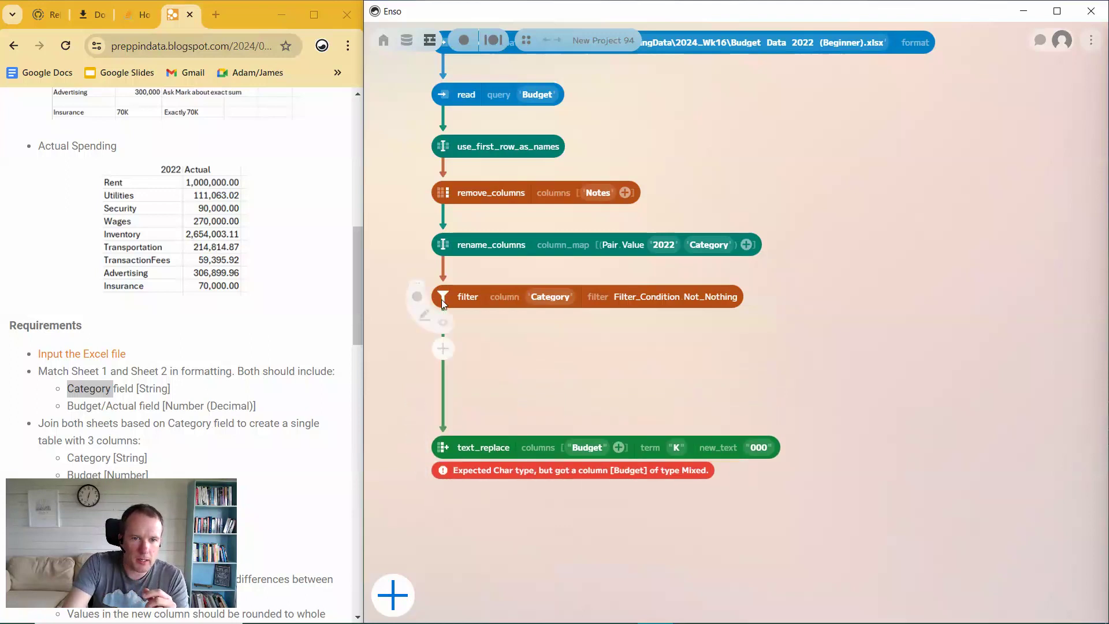
Step: Cast Budget to Value_Type.Char after the filter, clearing the Mixed-type error
{"action": "left_click", "coordinate": [443, 322]}
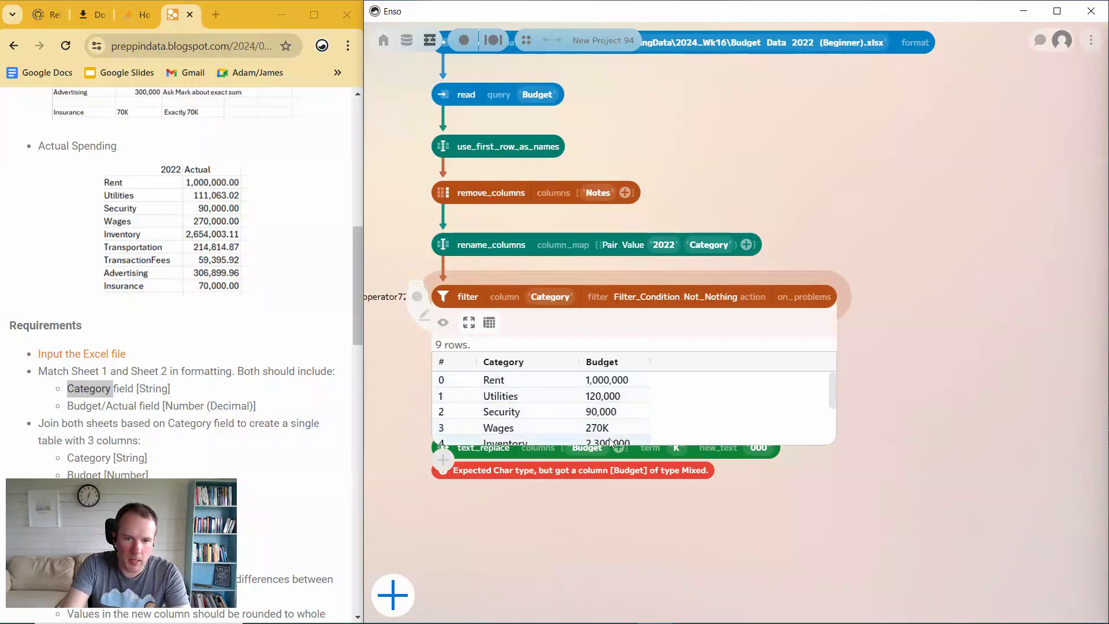
{"action": "mouse_move", "coordinate": [605, 447]}
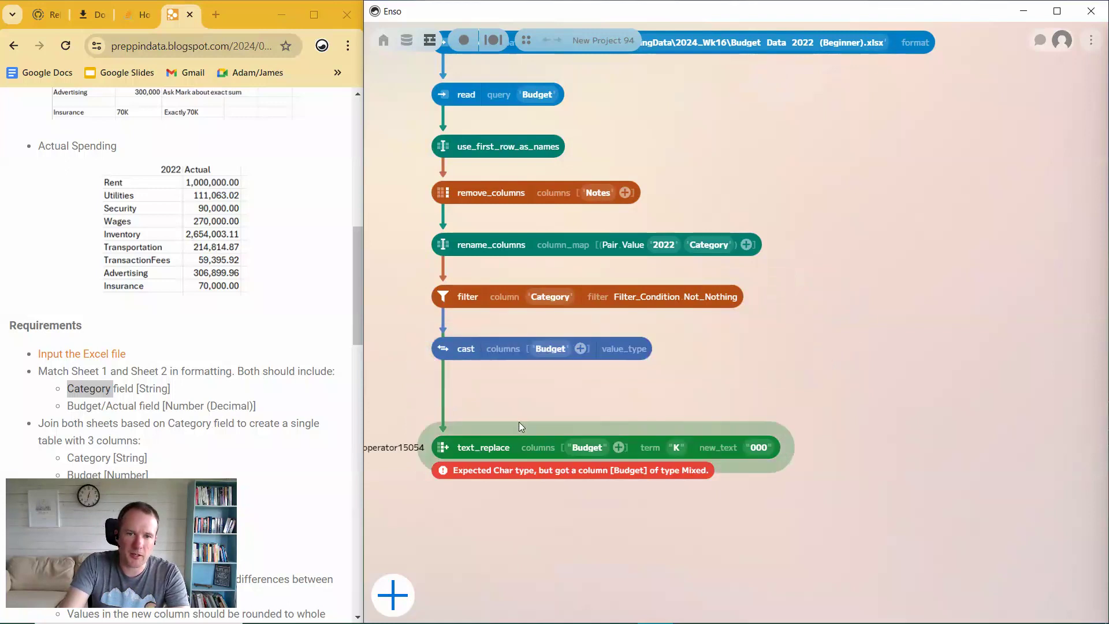
{"action": "left_click", "coordinate": [623, 348]}
{"action": "type", "text": "parse"}
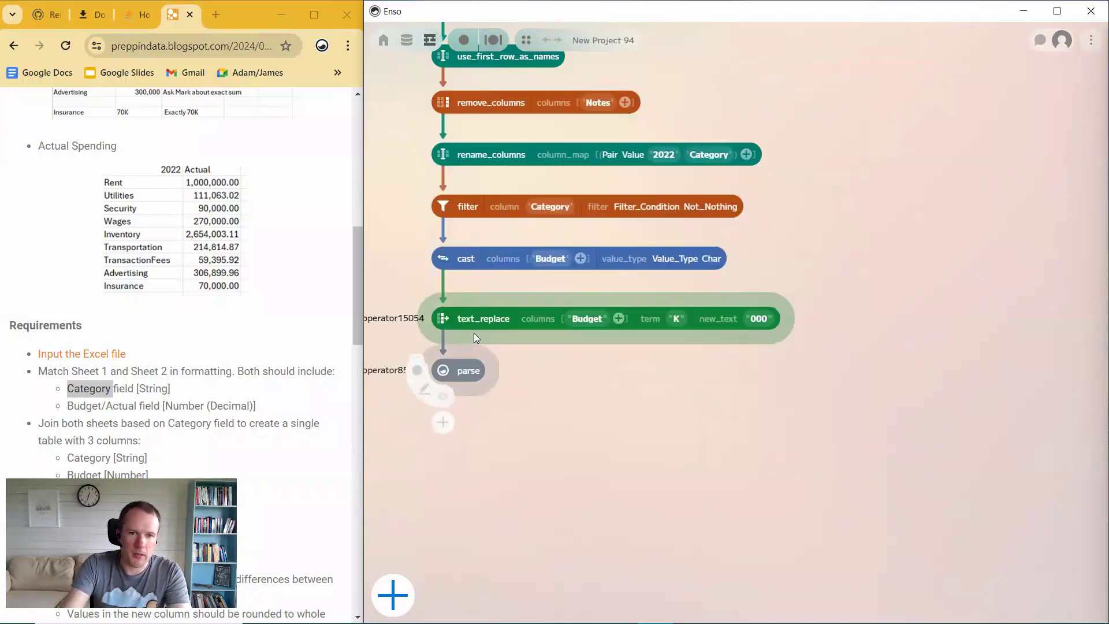
Step: Preview the parse step's 9 rows showing 120,000 and 270,000, then close it
{"action": "left_click", "coordinate": [468, 370]}
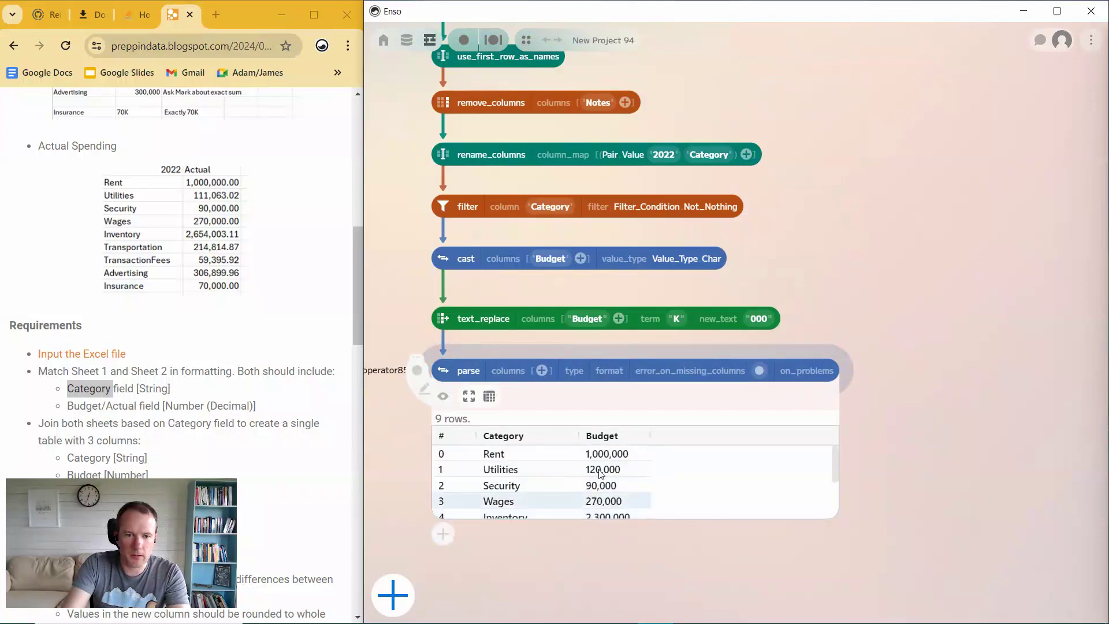
{"action": "left_click", "coordinate": [442, 397]}
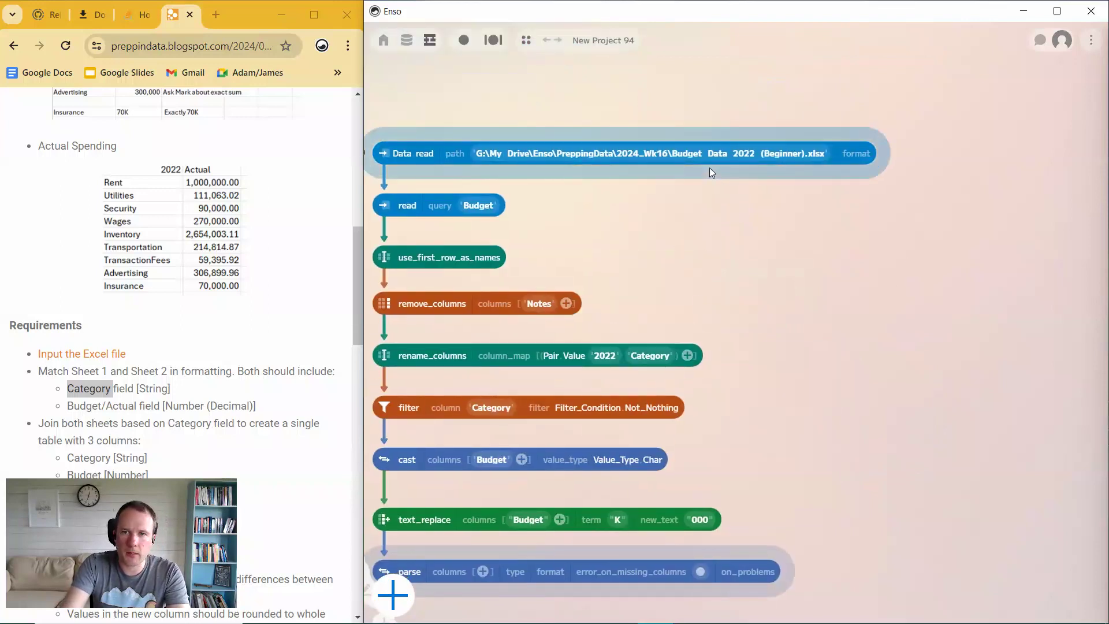
{"action": "mouse_move", "coordinate": [711, 172]}
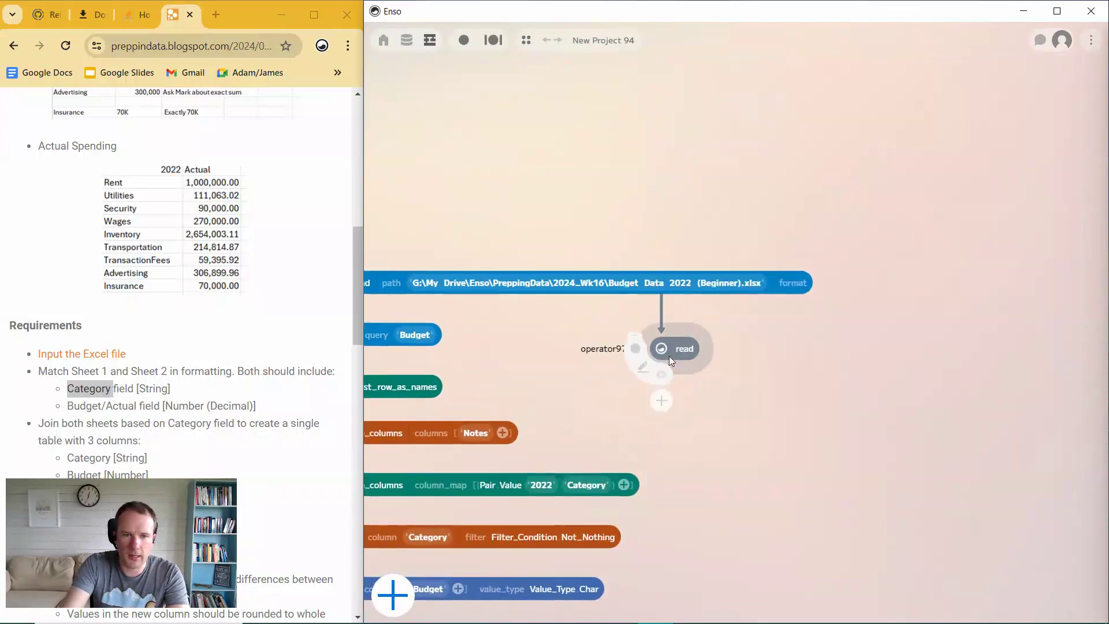
Step: Select Actual in the second read node's sheet dropdown and select that node
{"action": "left_click", "coordinate": [683, 348]}
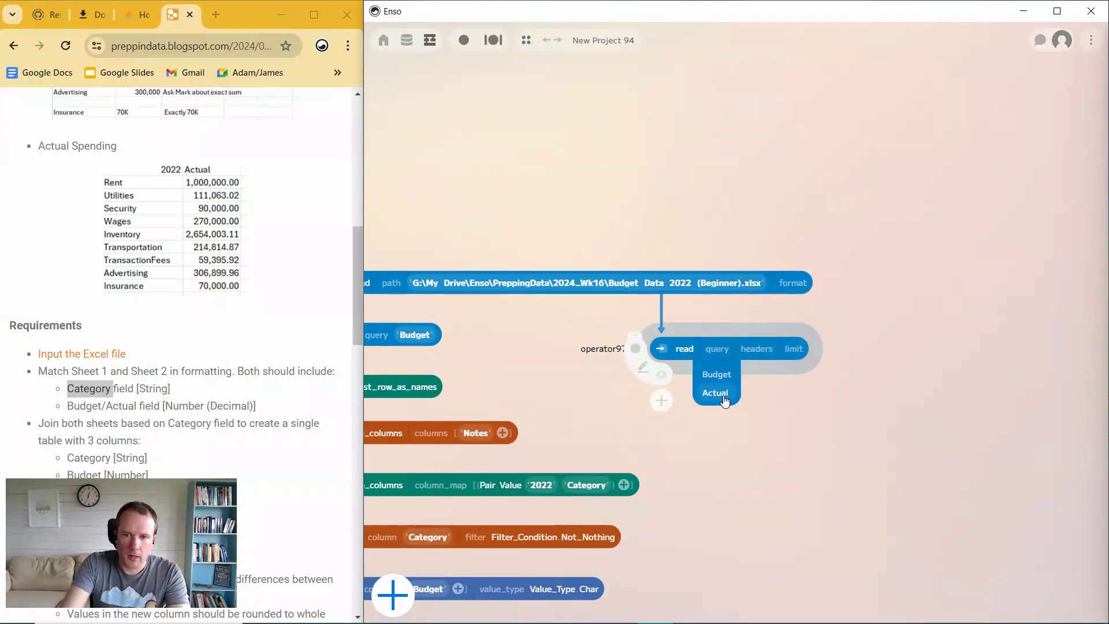
{"action": "left_click", "coordinate": [715, 393]}
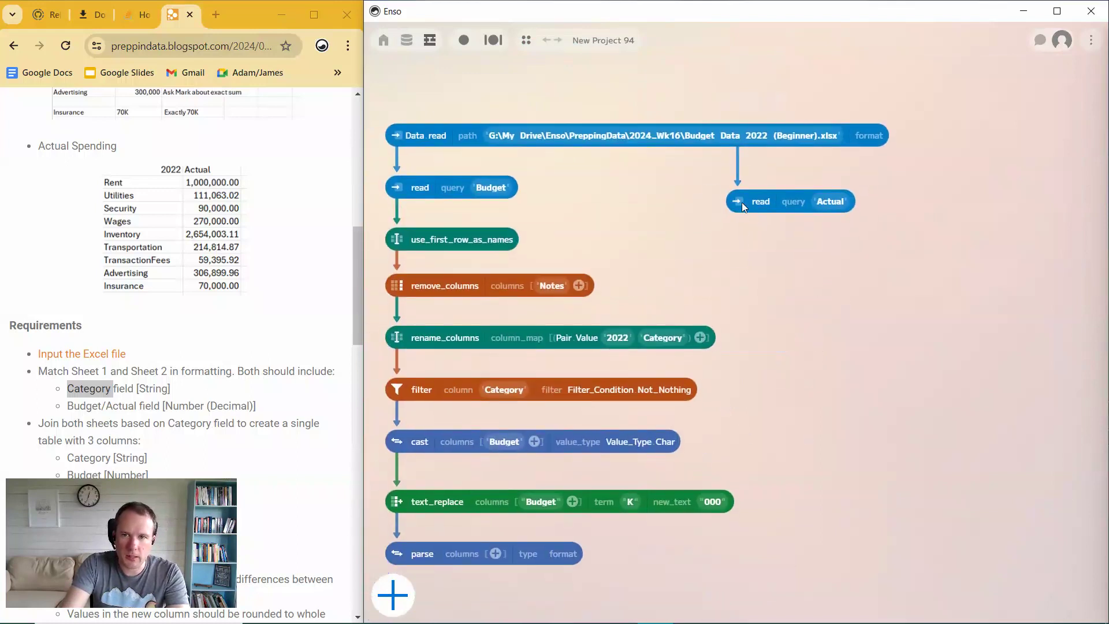
{"action": "left_click", "coordinate": [761, 201]}
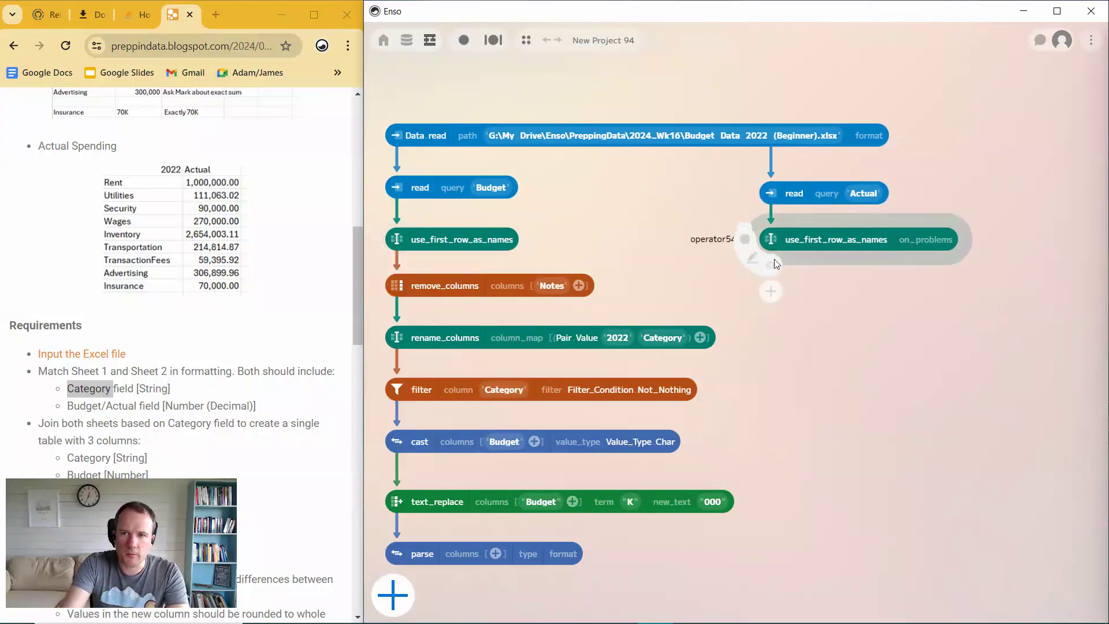
Step: Preview the Actual branch after renaming 2022 to Category and filtering Not_Nothing, nine rows
{"action": "left_click", "coordinate": [770, 265]}
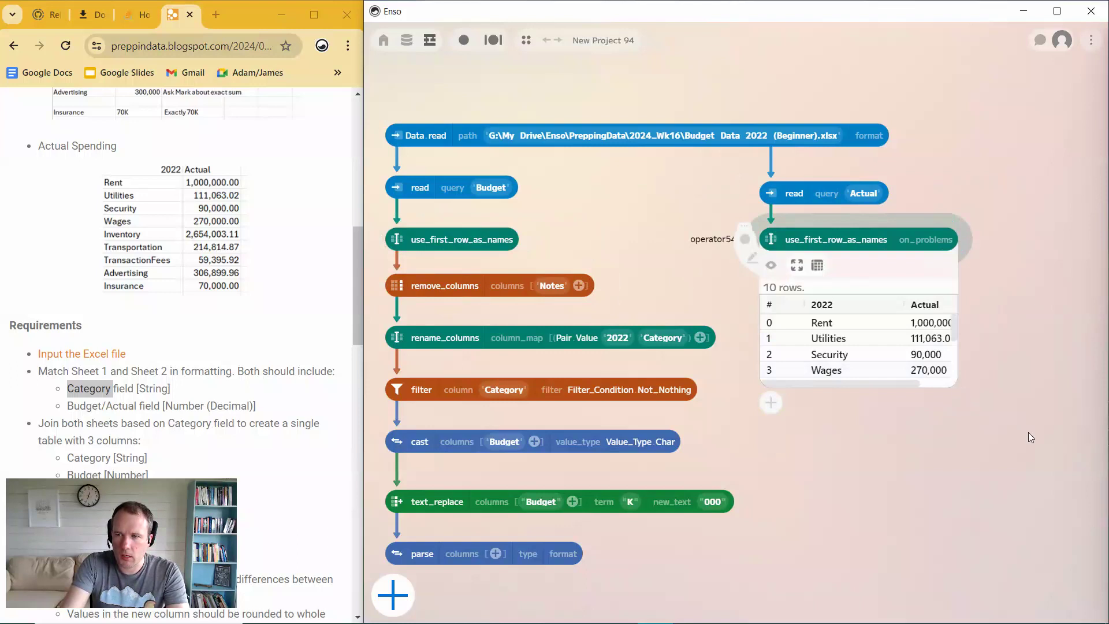
{"action": "mouse_move", "coordinate": [955, 386]}
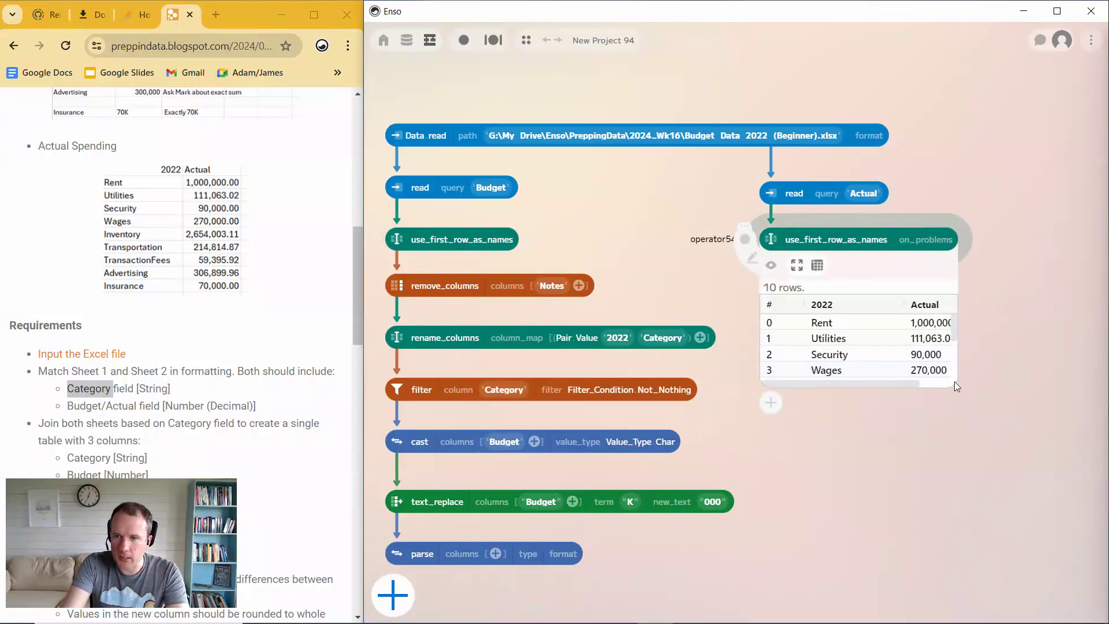
{"action": "scroll", "scroll_direction": "down", "scroll_amount": 3}
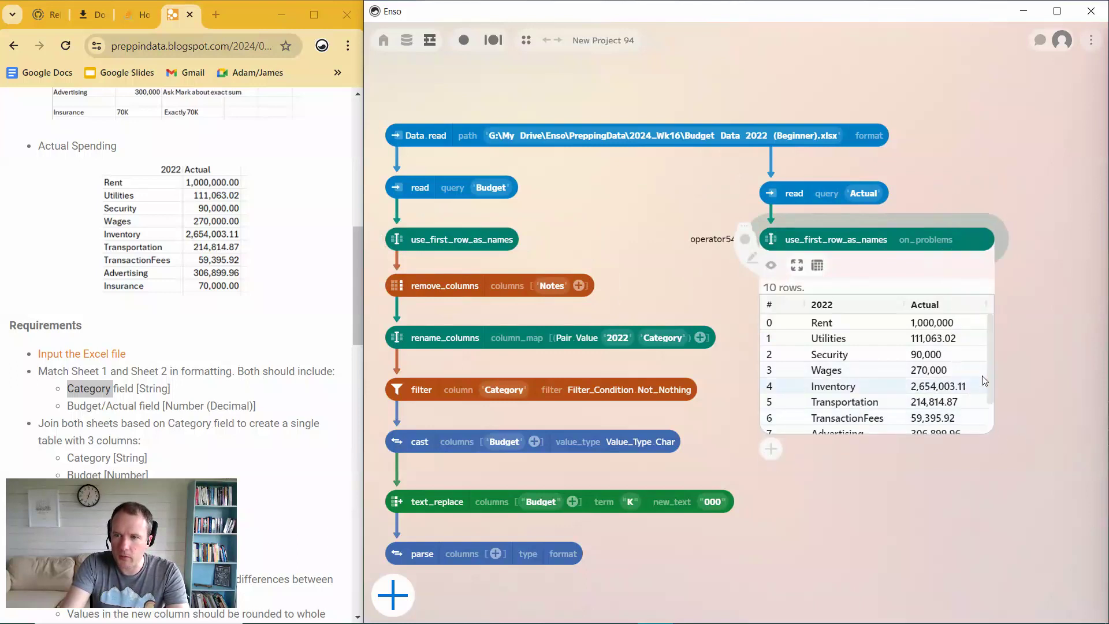
{"action": "scroll", "scroll_direction": "down", "scroll_amount": 3}
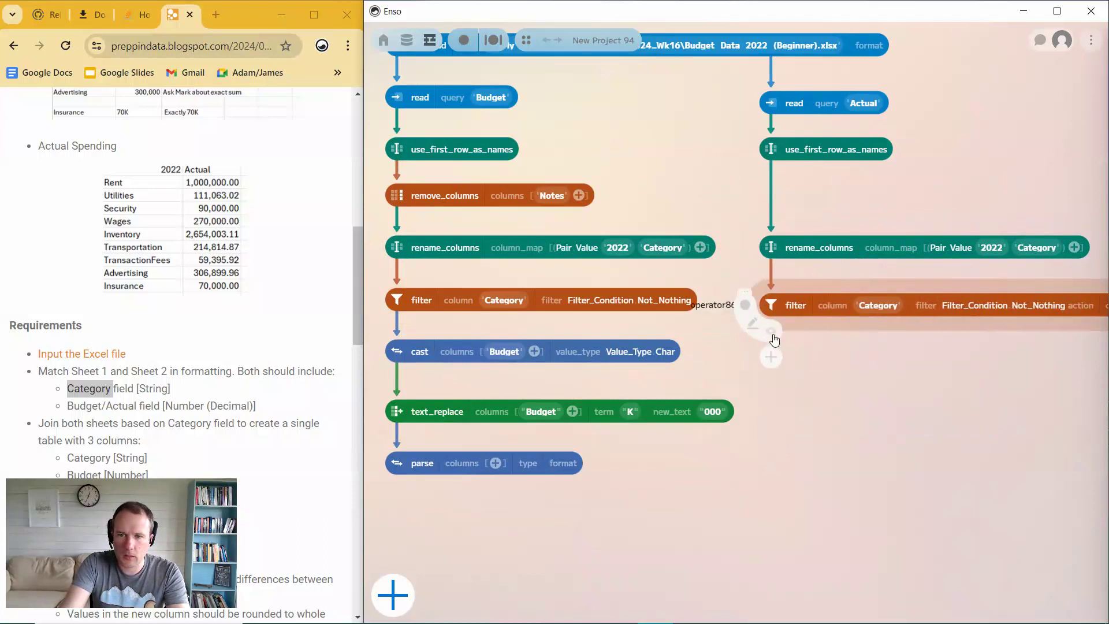
{"action": "left_click", "coordinate": [771, 330]}
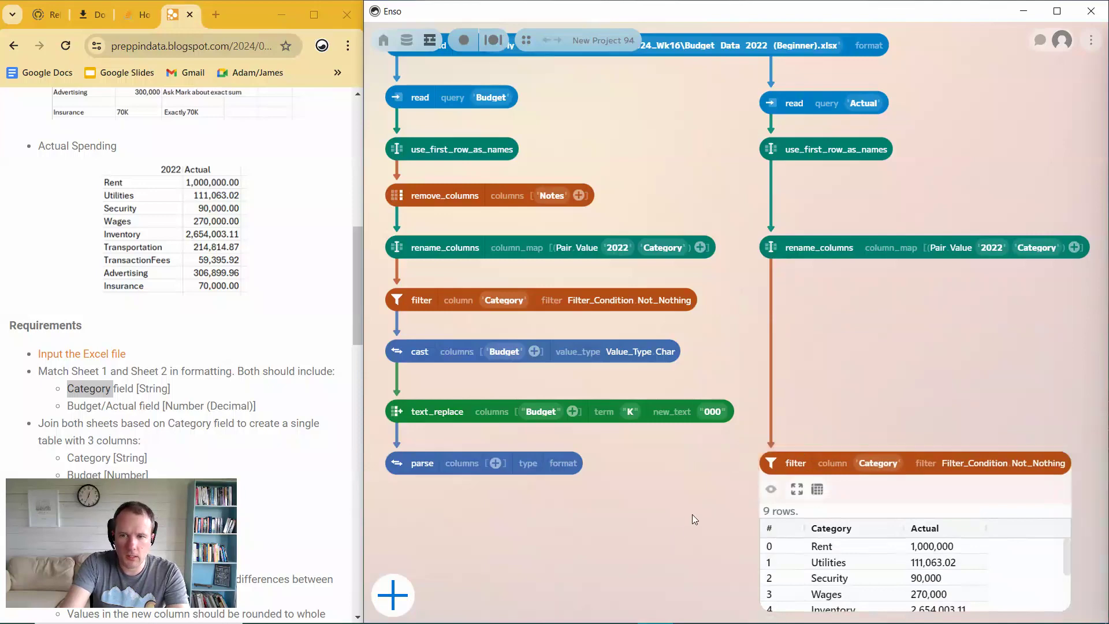
Step: Add a join after parse with the filtered Actual table as right input, set to Inner
{"action": "scroll", "scroll_direction": "down", "scroll_amount": 3}
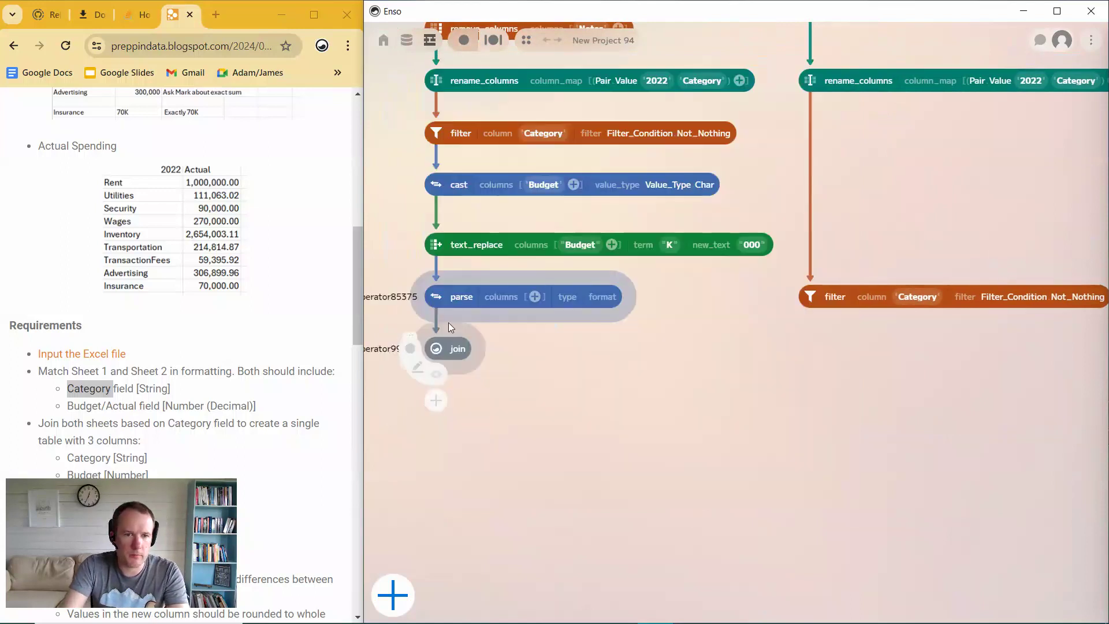
{"action": "left_click", "coordinate": [456, 347]}
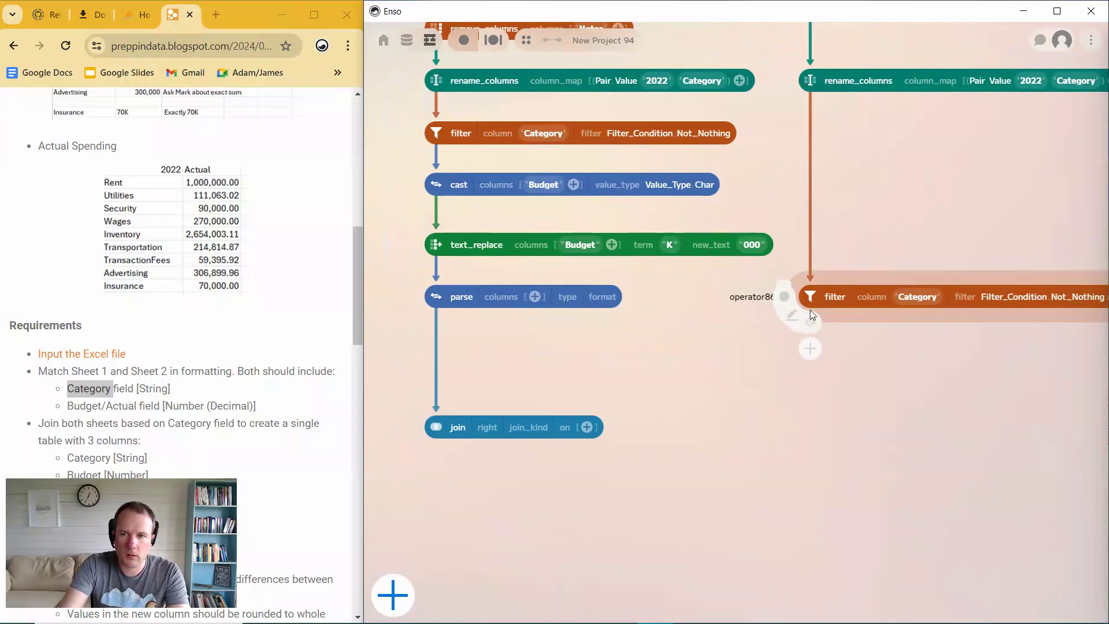
{"action": "left_click_drag", "start_coordinate": [784, 296], "coordinate": [489, 426]}
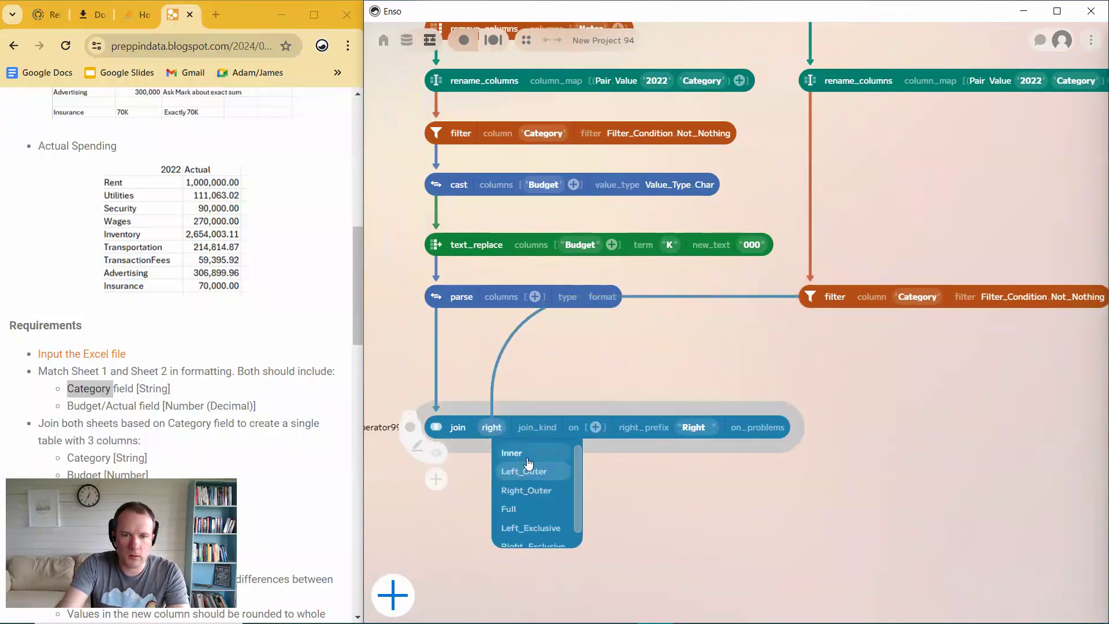
{"action": "left_click", "coordinate": [511, 453]}
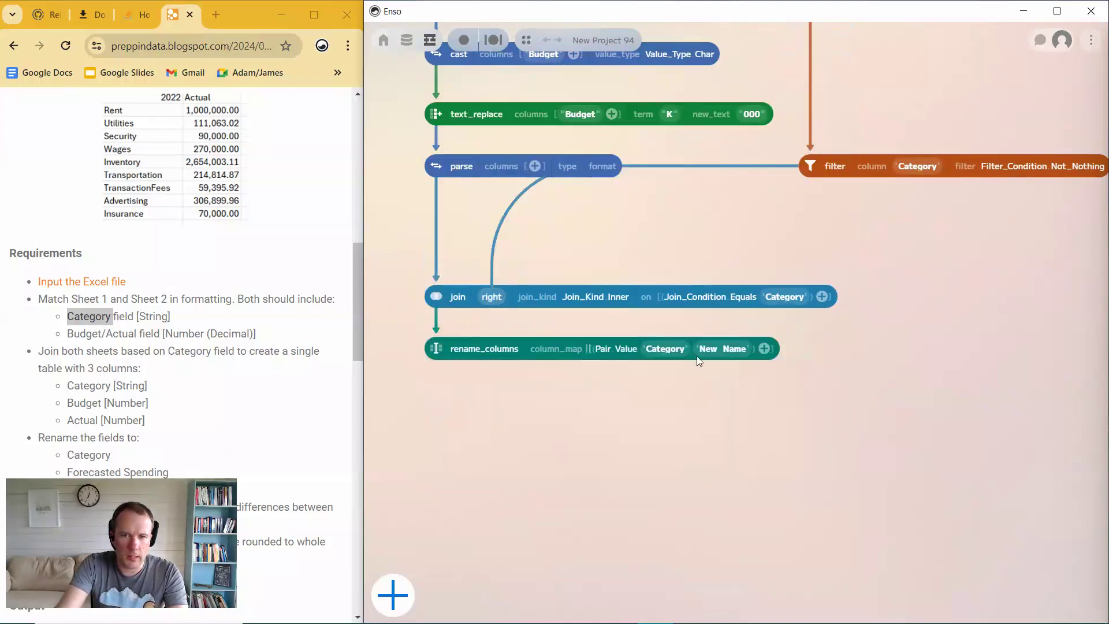
Step: Map Budget to 'Forecasted Spending' and Actual to 'Actual Spending' in rename_columns
{"action": "left_click", "coordinate": [664, 348]}
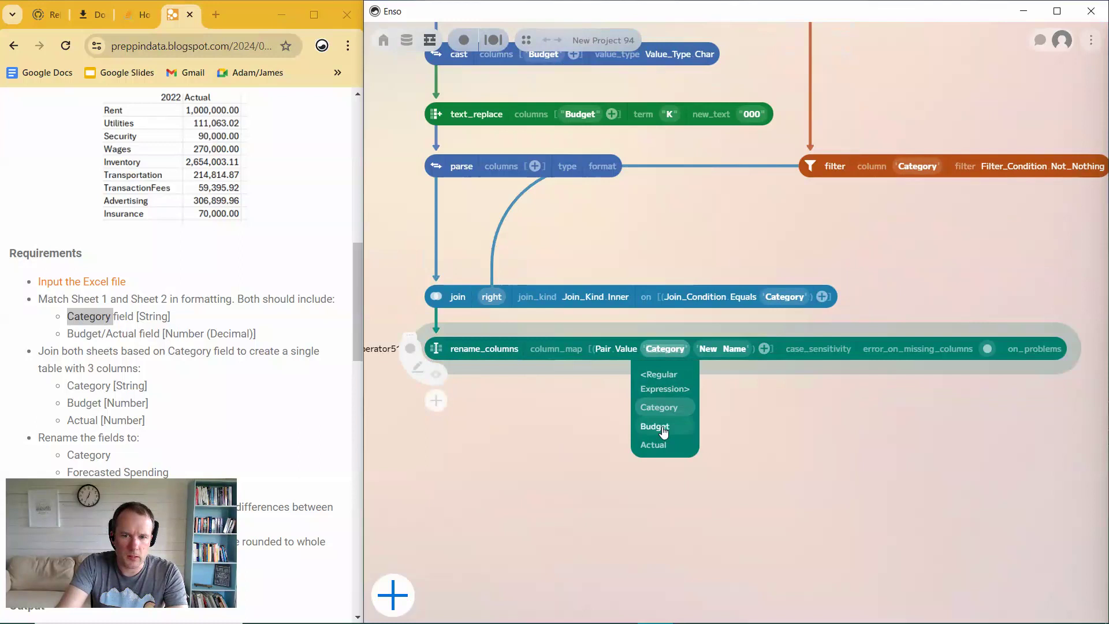
{"action": "left_click", "coordinate": [653, 426]}
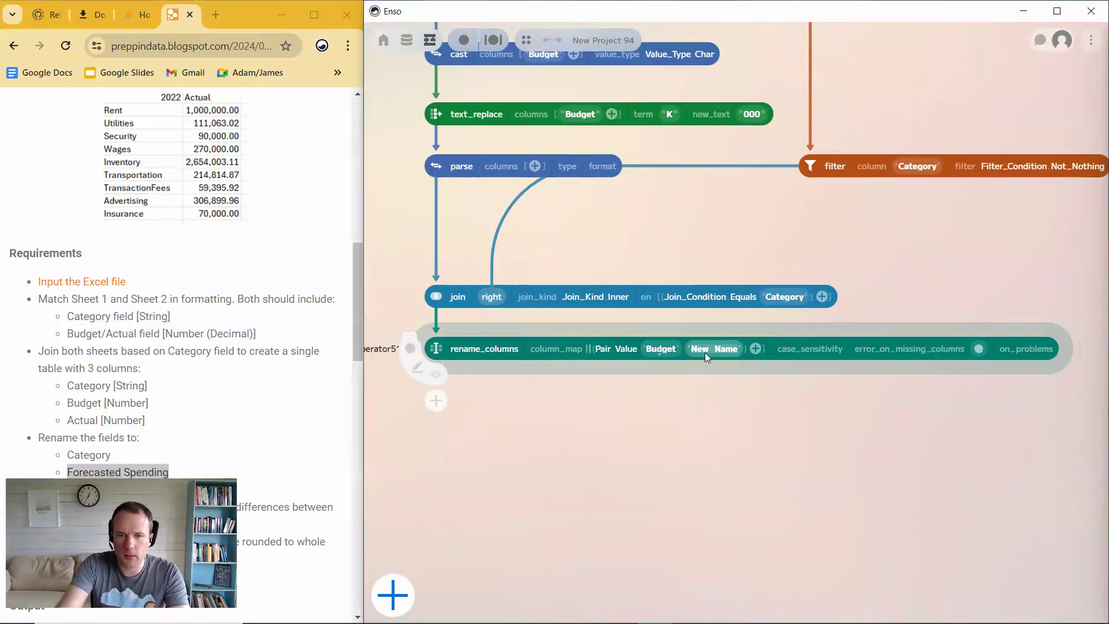
{"action": "type", "text": "Forecasted Spending"}
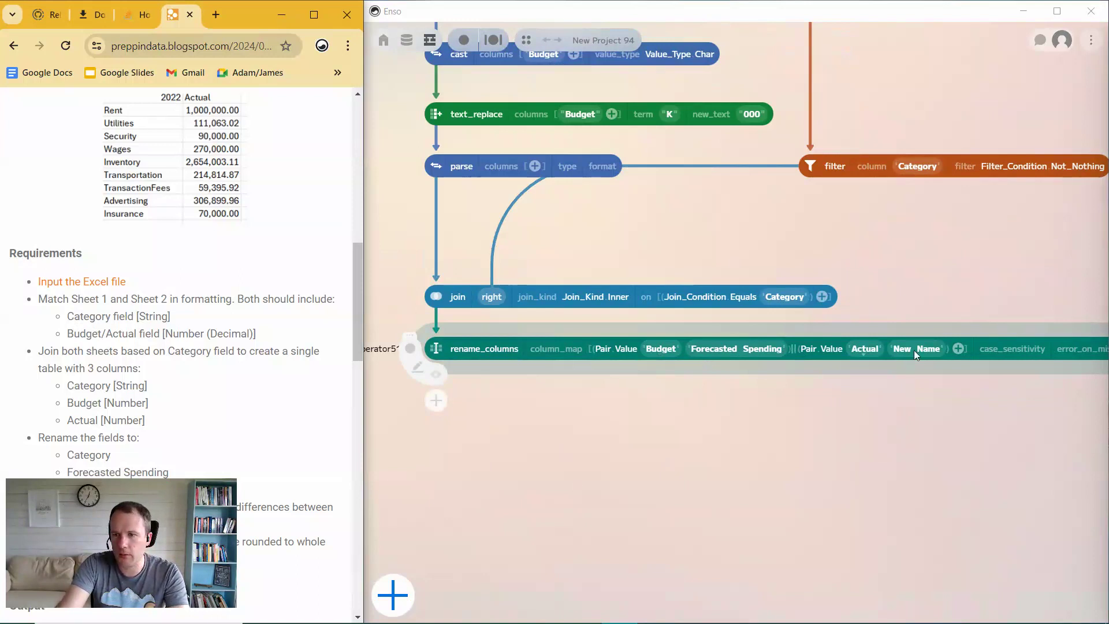
{"action": "type", "text": "Actual Spending"}
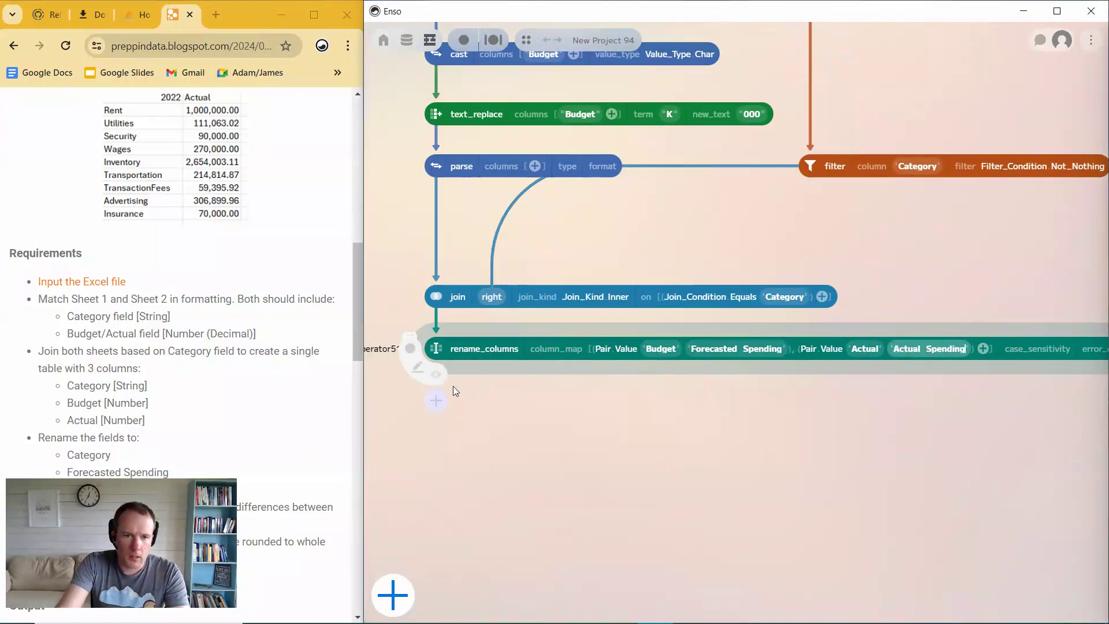
{"action": "left_click", "coordinate": [437, 374]}
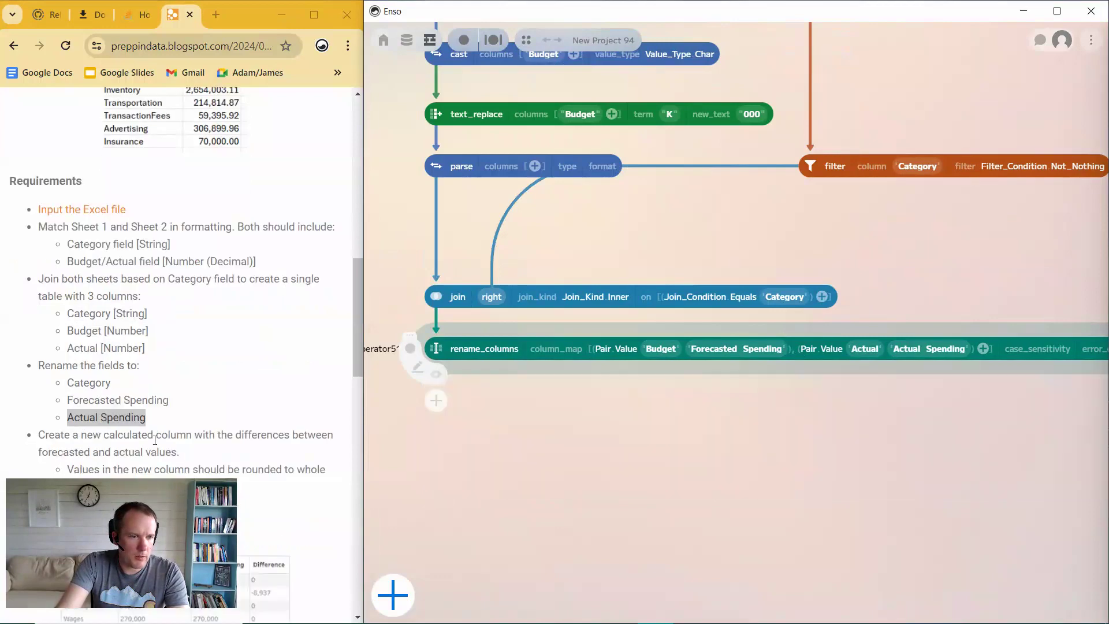
{"action": "scroll", "scroll_direction": "down", "scroll_amount": 3}
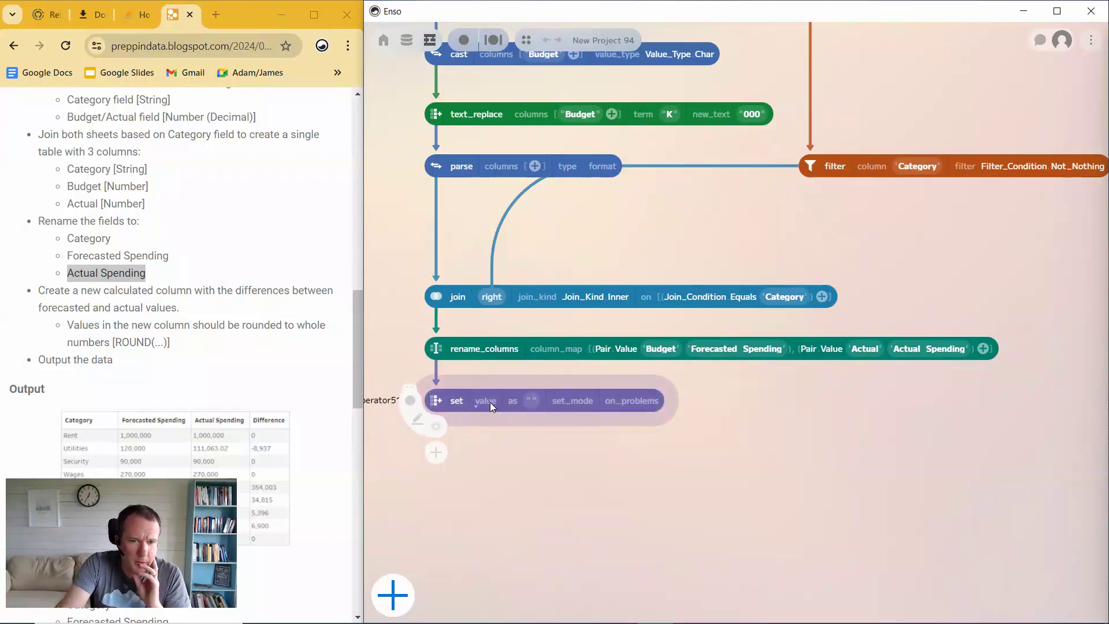
Step: Add a set step computing Actual Spending minus Forecasted Spending as Difference, and preview it
{"action": "left_click", "coordinate": [485, 400]}
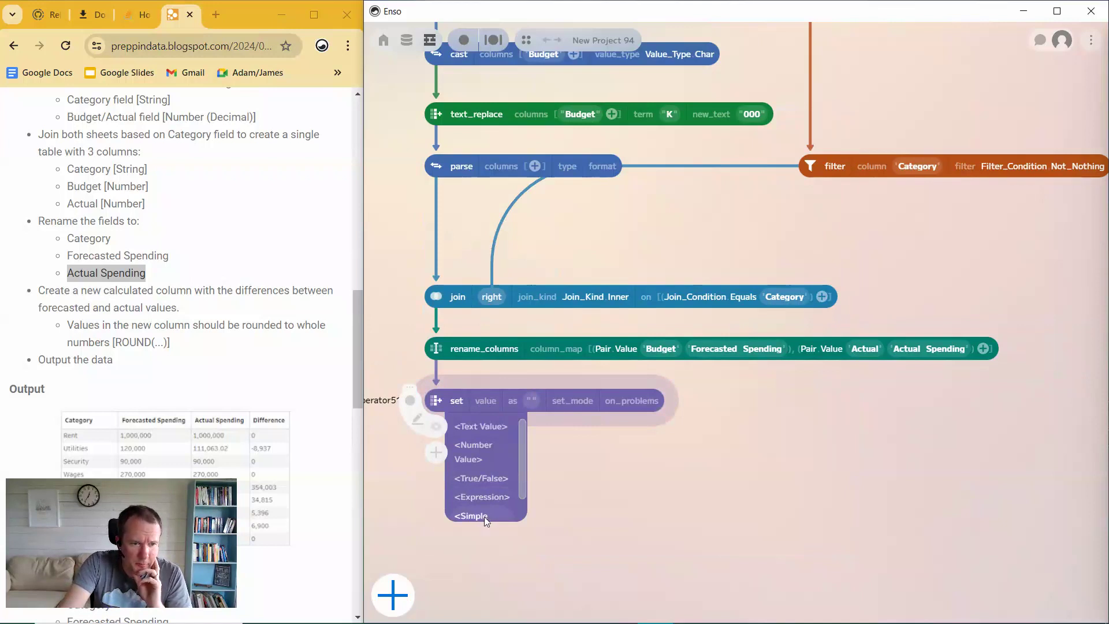
{"action": "left_click", "coordinate": [469, 514]}
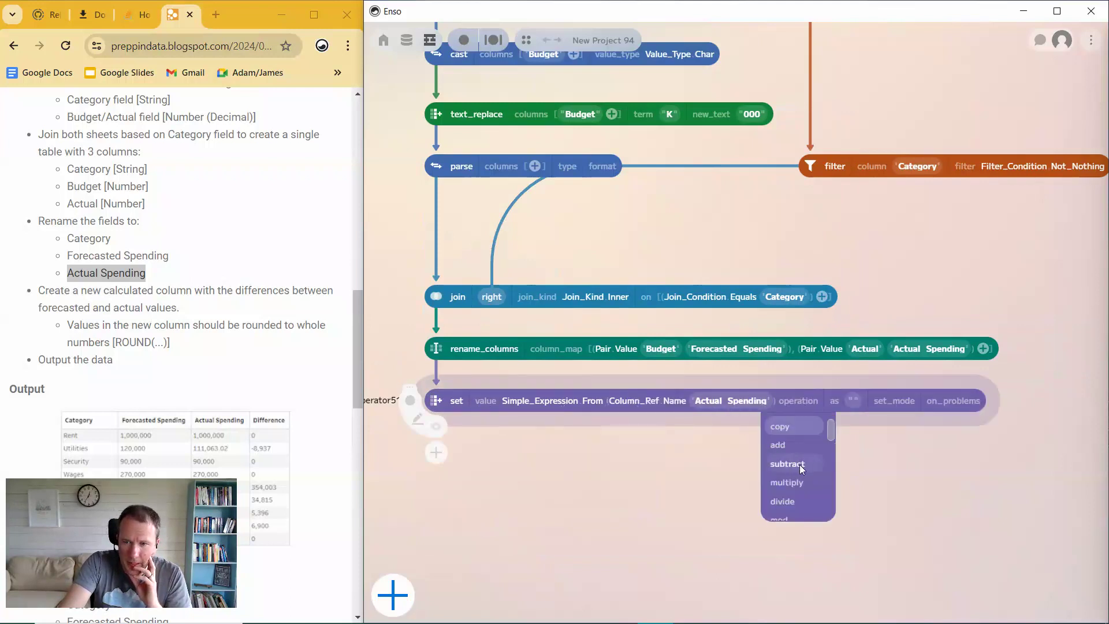
{"action": "left_click", "coordinate": [786, 464]}
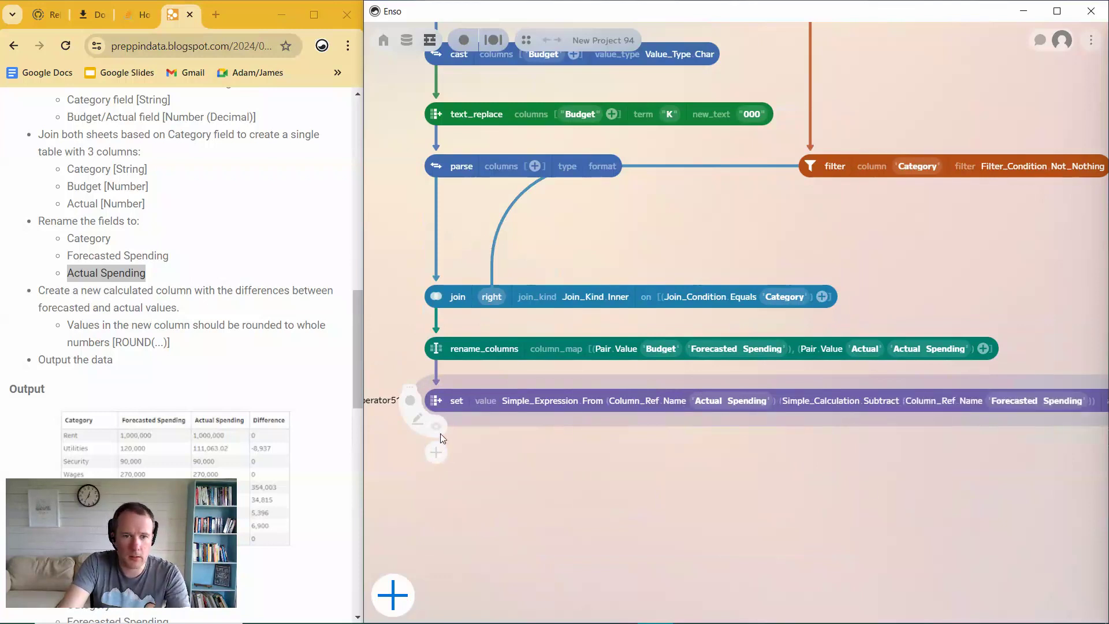
{"action": "left_click", "coordinate": [435, 425]}
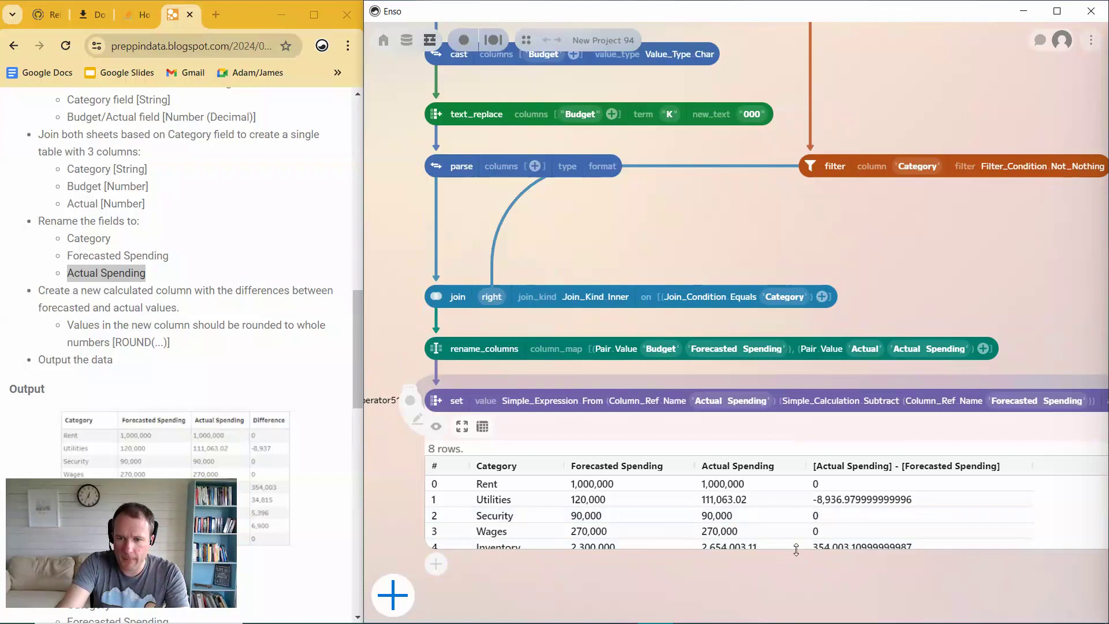
{"action": "scroll", "scroll_direction": "down", "scroll_amount": 3}
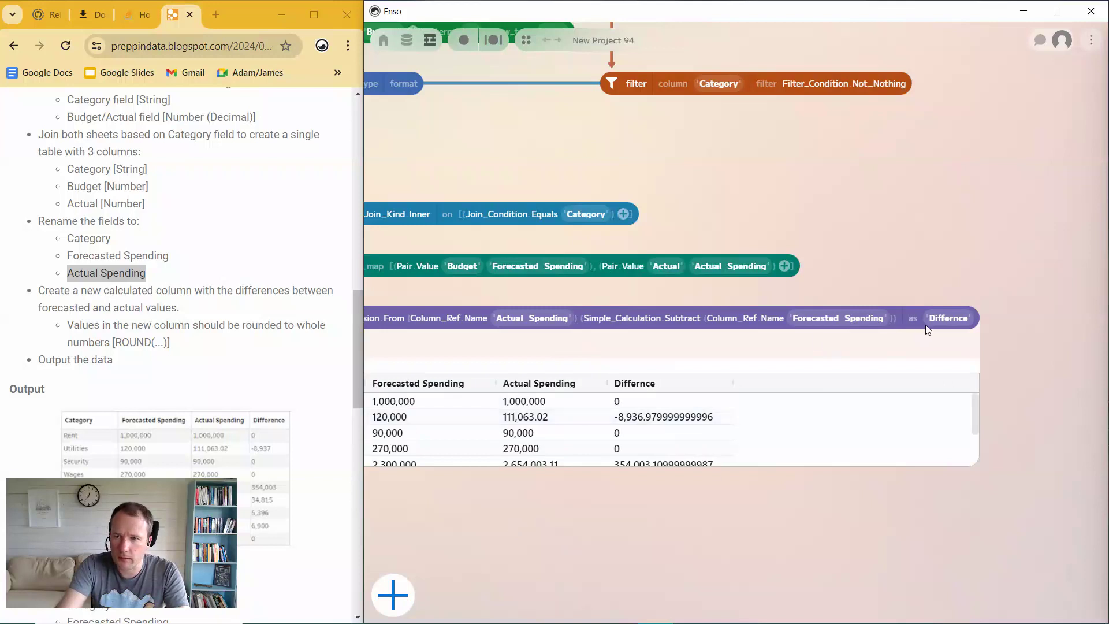
{"action": "mouse_move", "coordinate": [221, 366]}
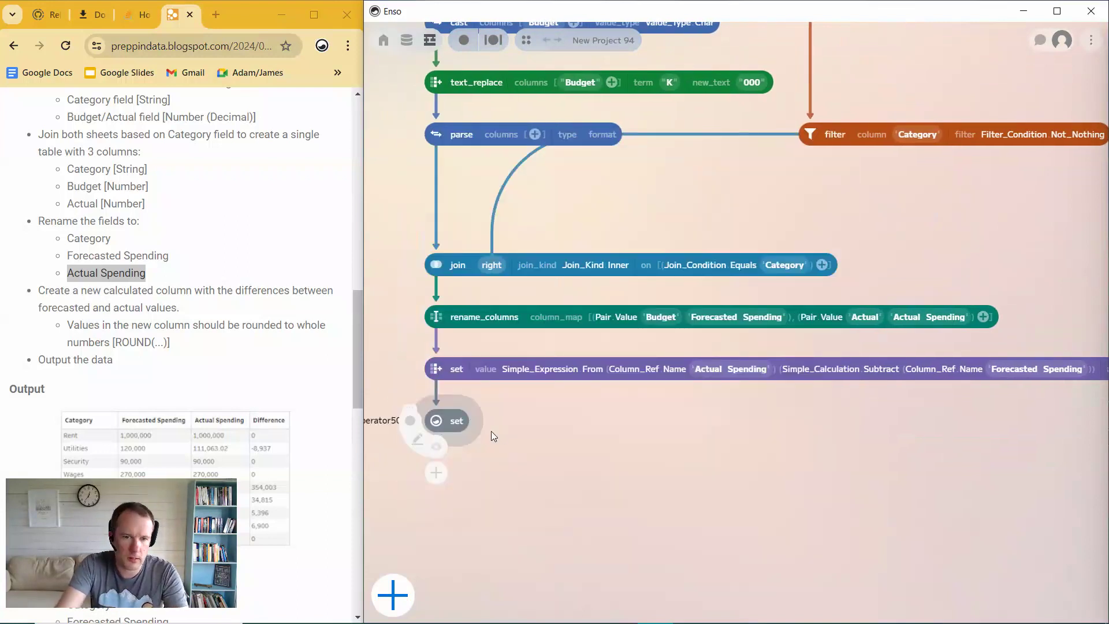
Step: Add a set step rounding Difference to precision 0 with set_mode Update
{"action": "left_click", "coordinate": [456, 421]}
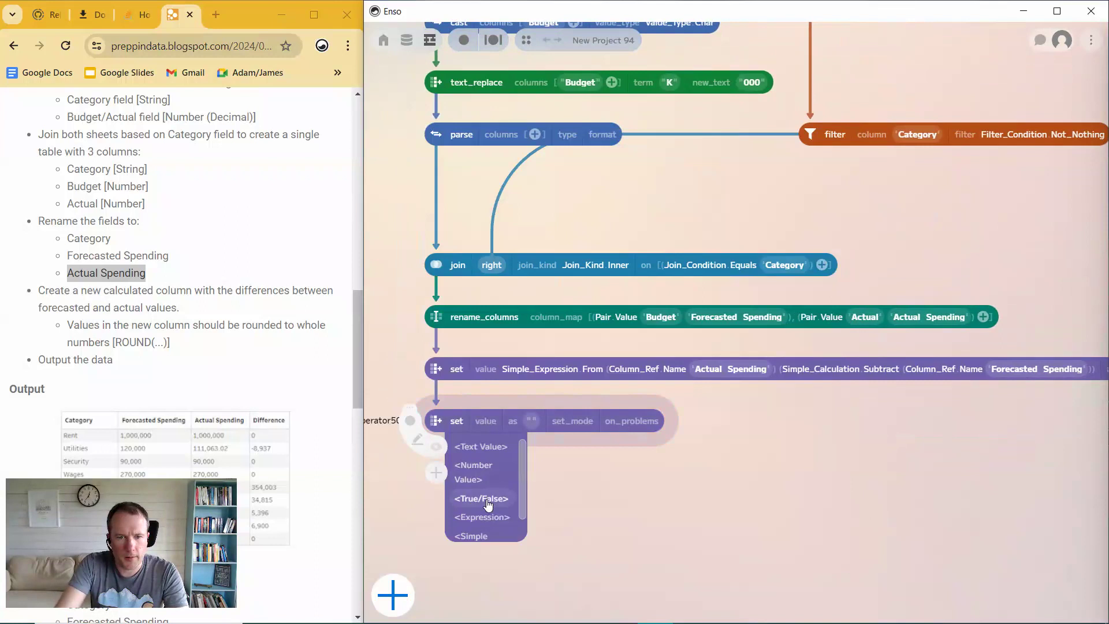
{"action": "left_click", "coordinate": [480, 517]}
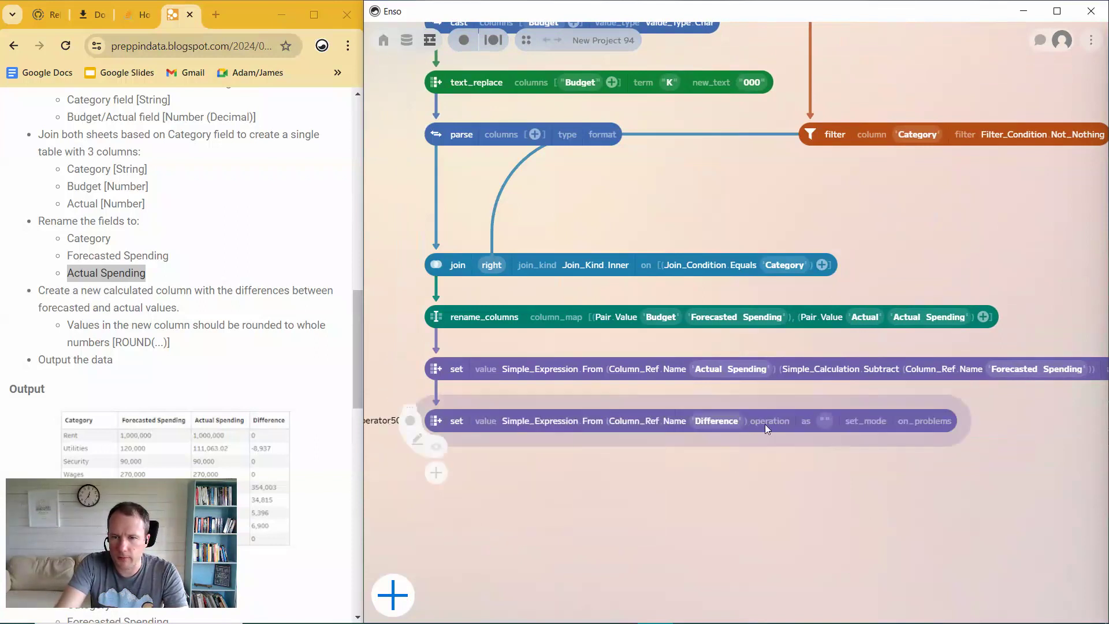
{"action": "left_click", "coordinate": [769, 420]}
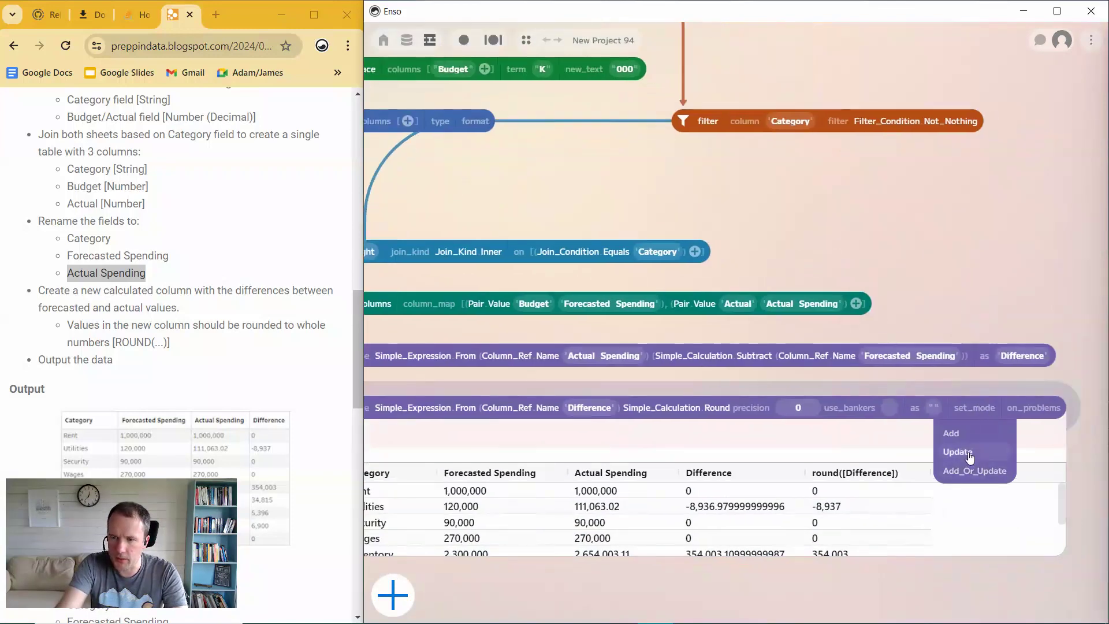
{"action": "left_click", "coordinate": [957, 451]}
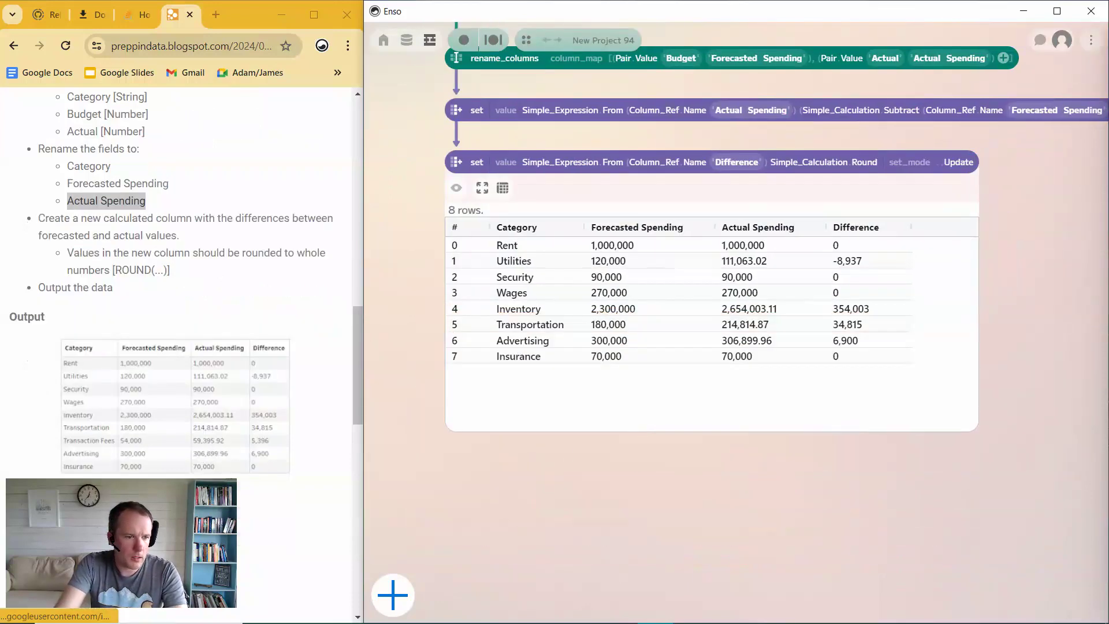
{"action": "scroll", "scroll_direction": "down", "scroll_amount": 3}
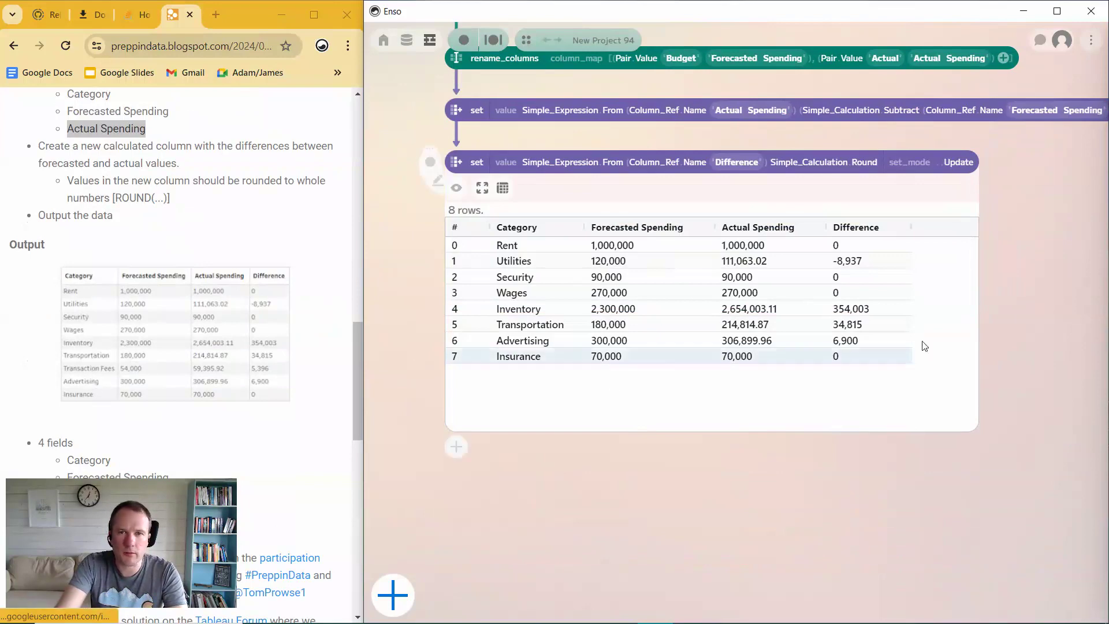
Step: Turn on previews for the parse and filter nodes to compare both nine-row tables
{"action": "scroll", "scroll_direction": "down", "scroll_amount": 3}
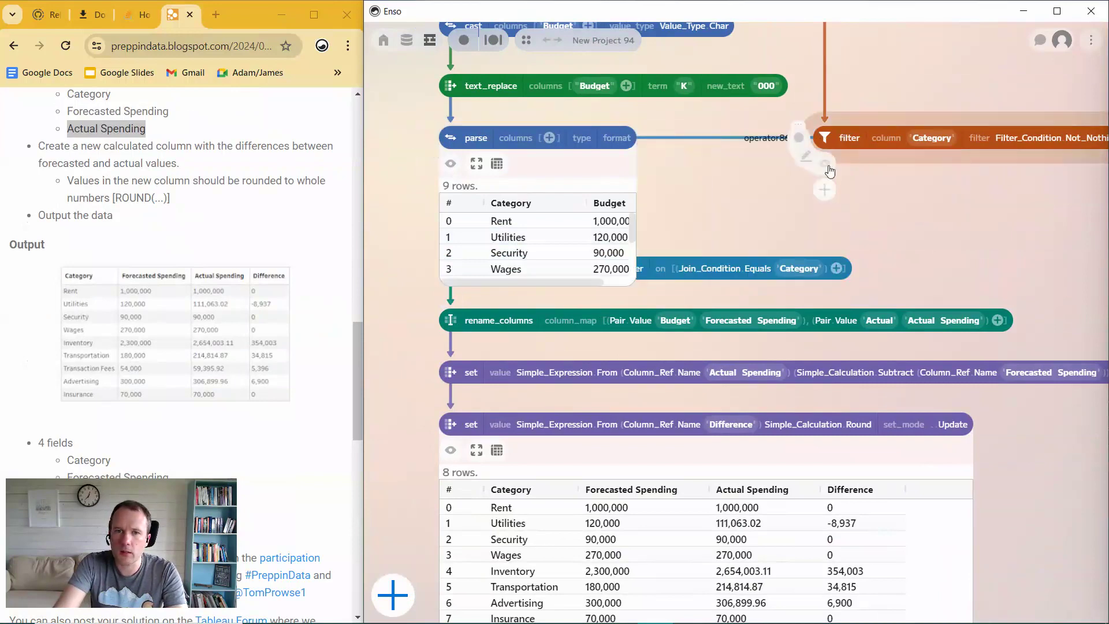
{"action": "left_click", "coordinate": [824, 163]}
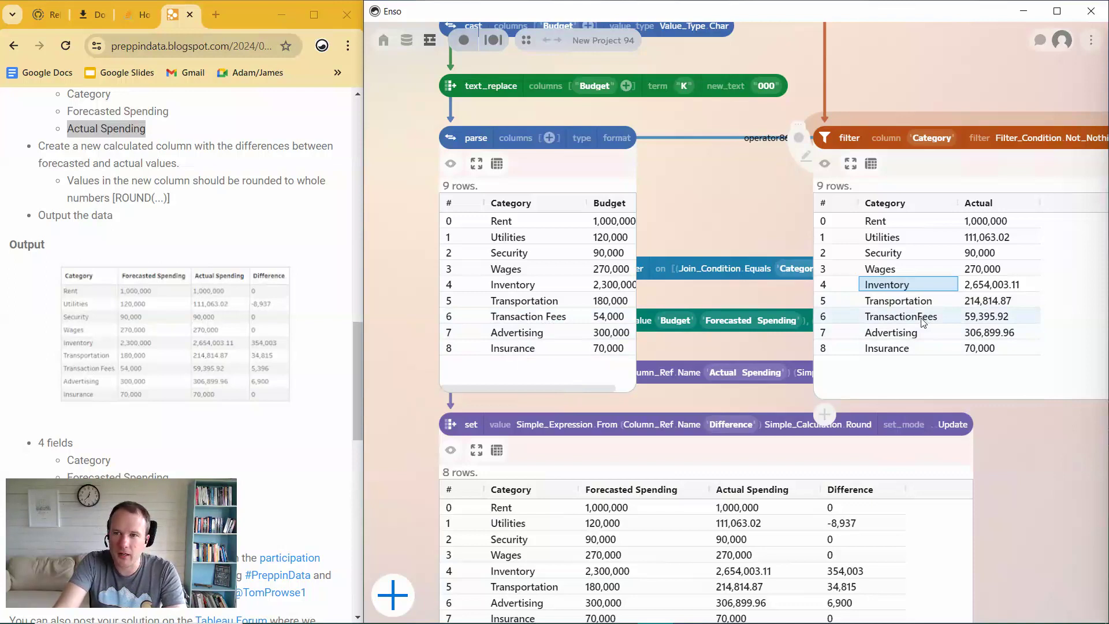
{"action": "mouse_move", "coordinate": [929, 326]}
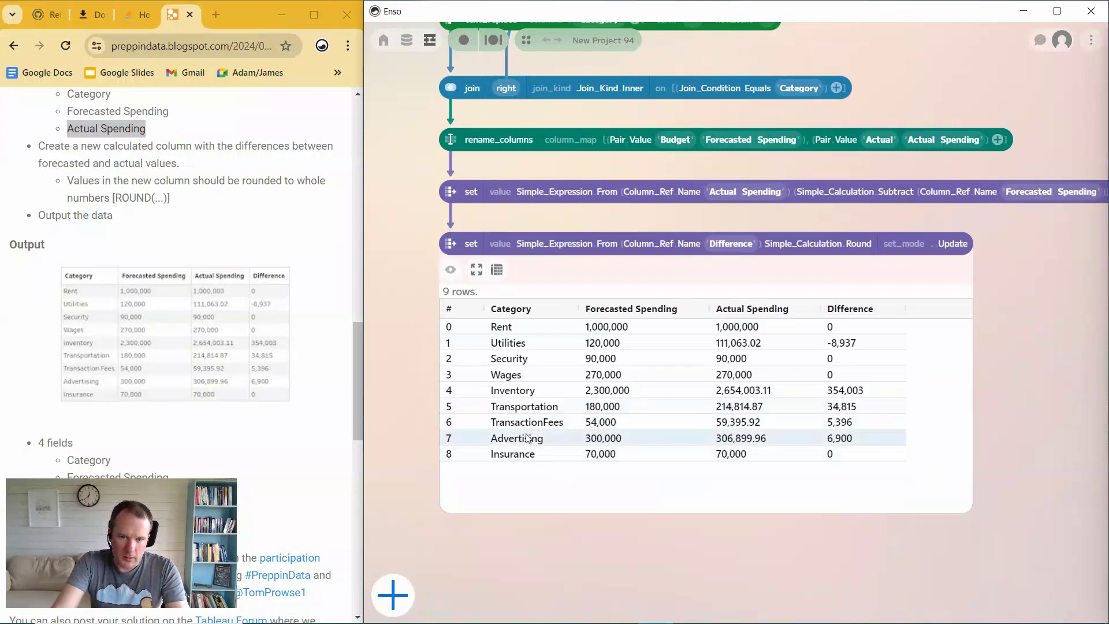
{"action": "mouse_move", "coordinate": [548, 434]}
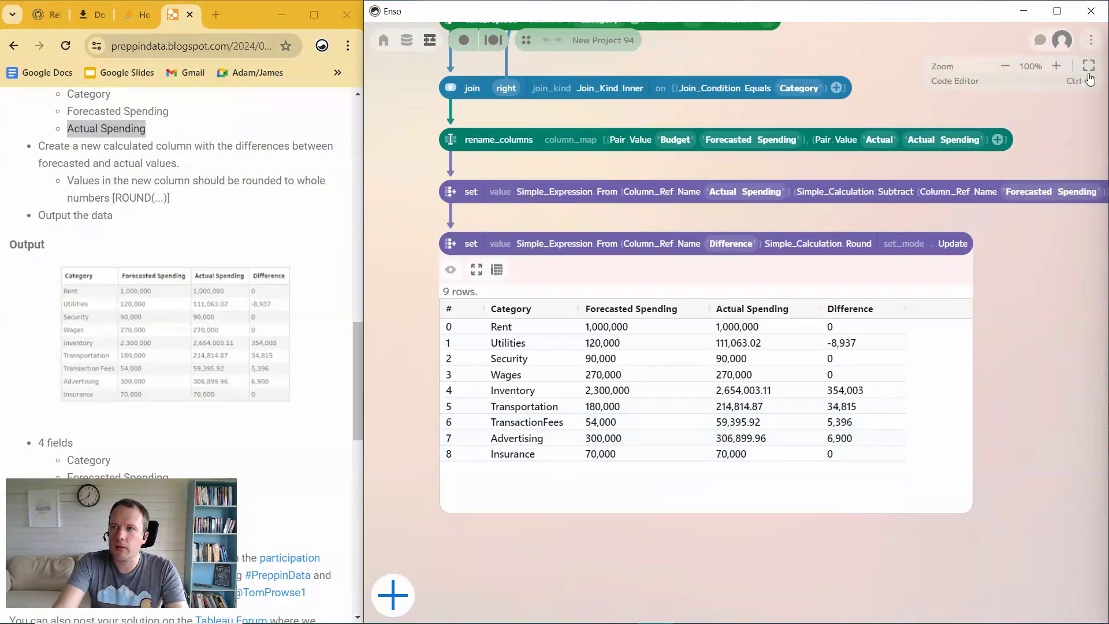
Step: Zoom to fit the whole workflow into view
{"action": "left_click", "coordinate": [1004, 66]}
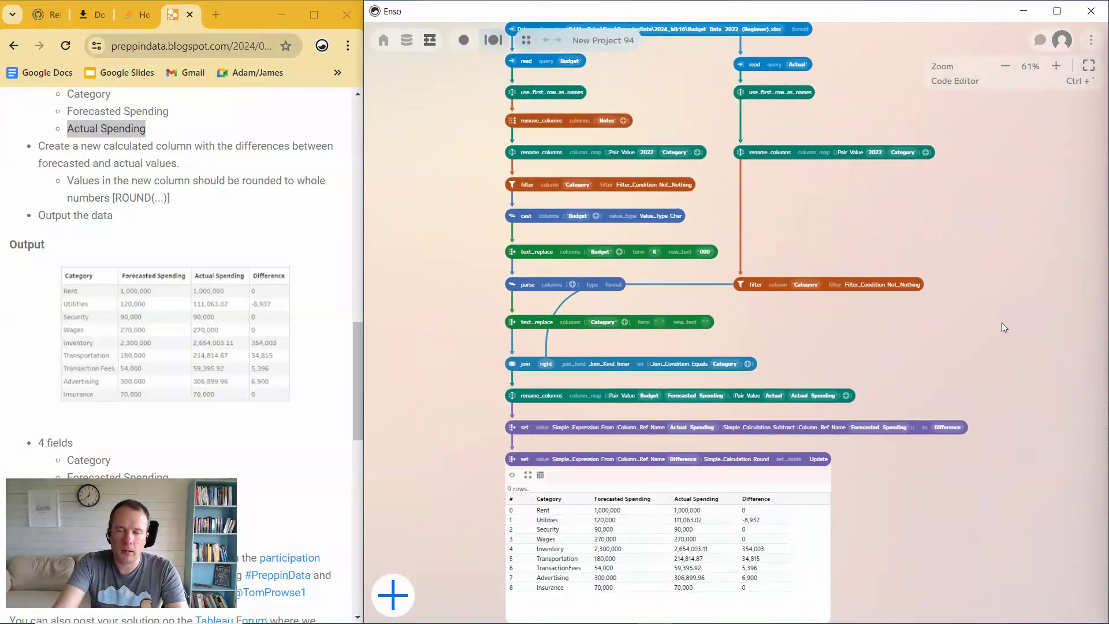